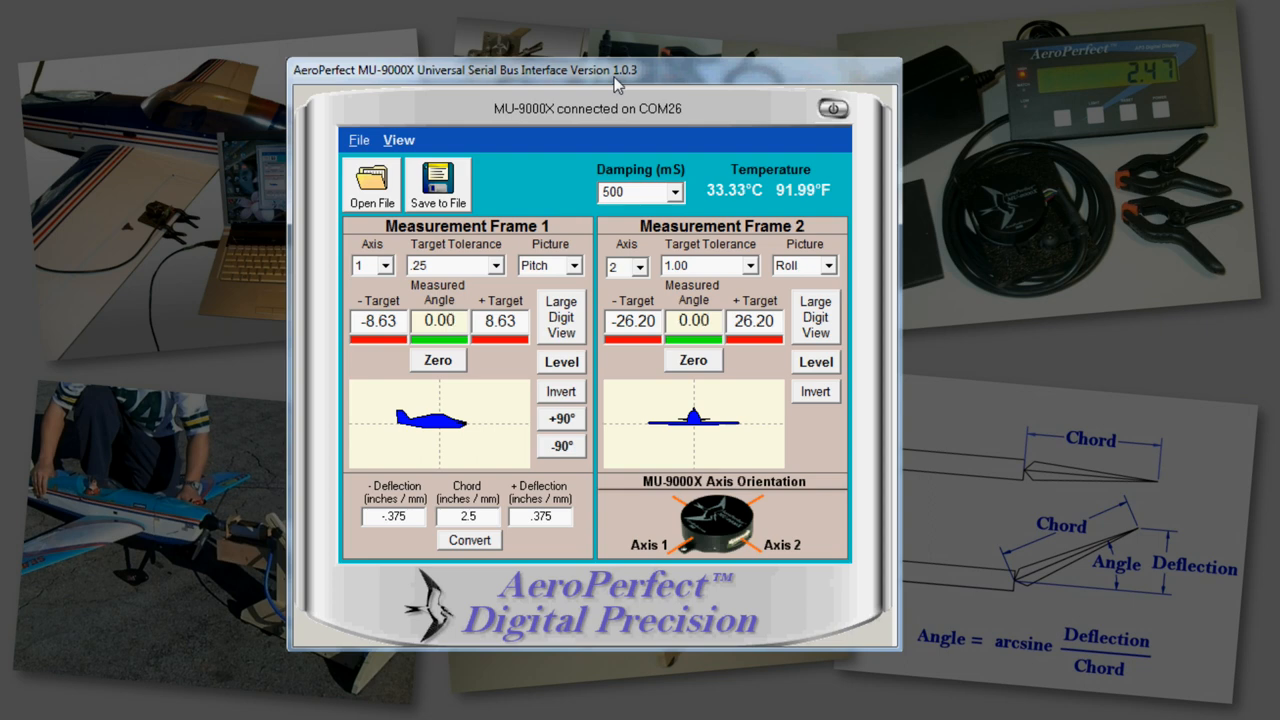
{"action": "mouse_move", "coordinate": [340, 248]}
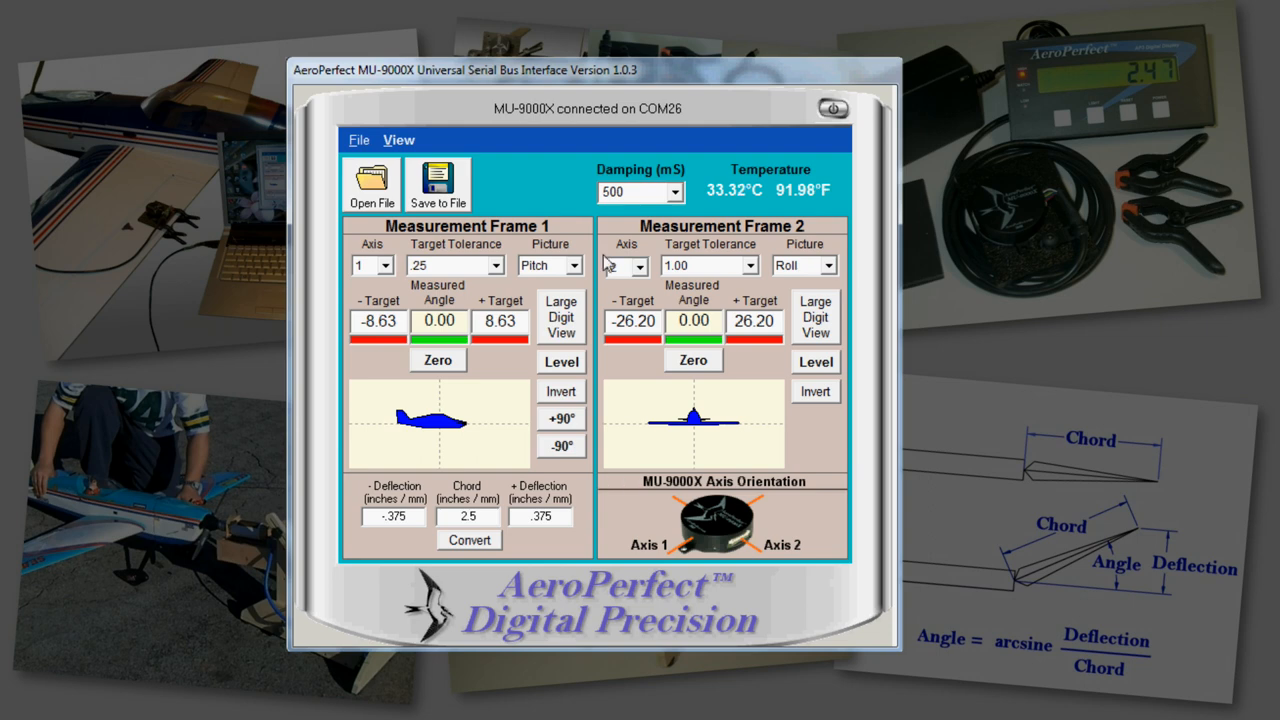
Keep Measurement Frame 1's target tolerance at .25
{"action": "left_click", "coordinate": [624, 265]}
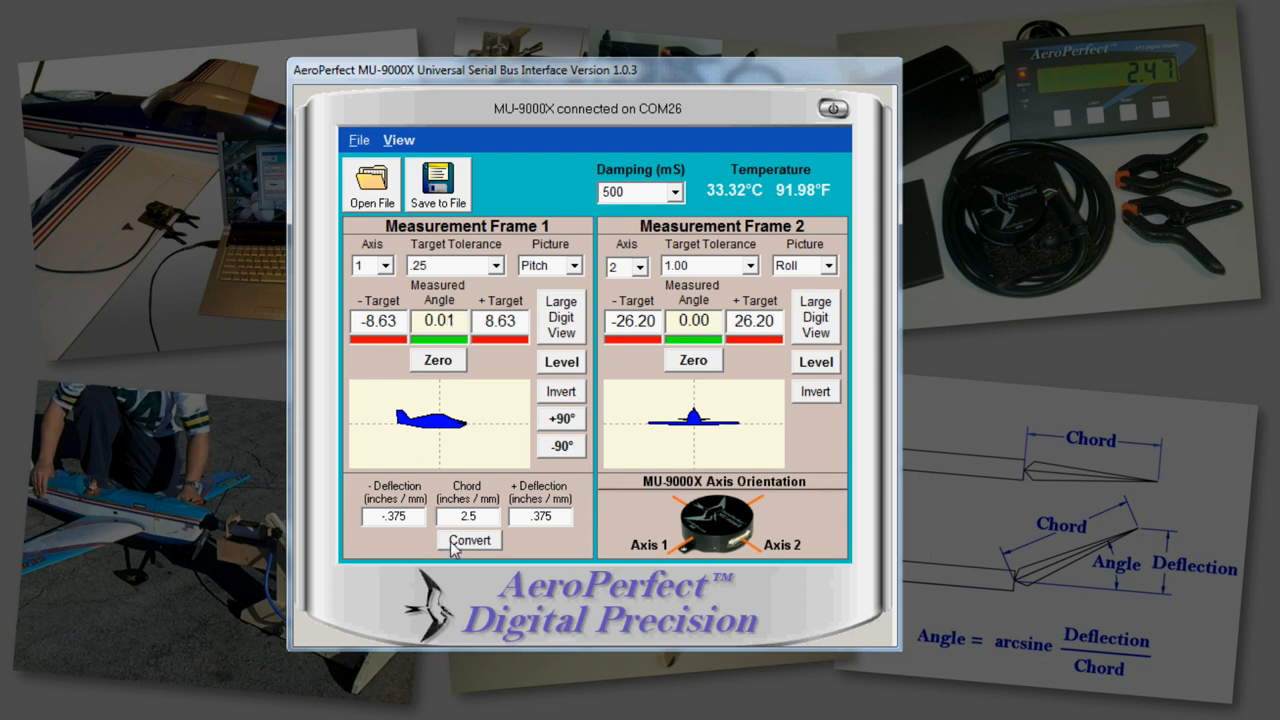
{"action": "mouse_move", "coordinate": [561, 446]}
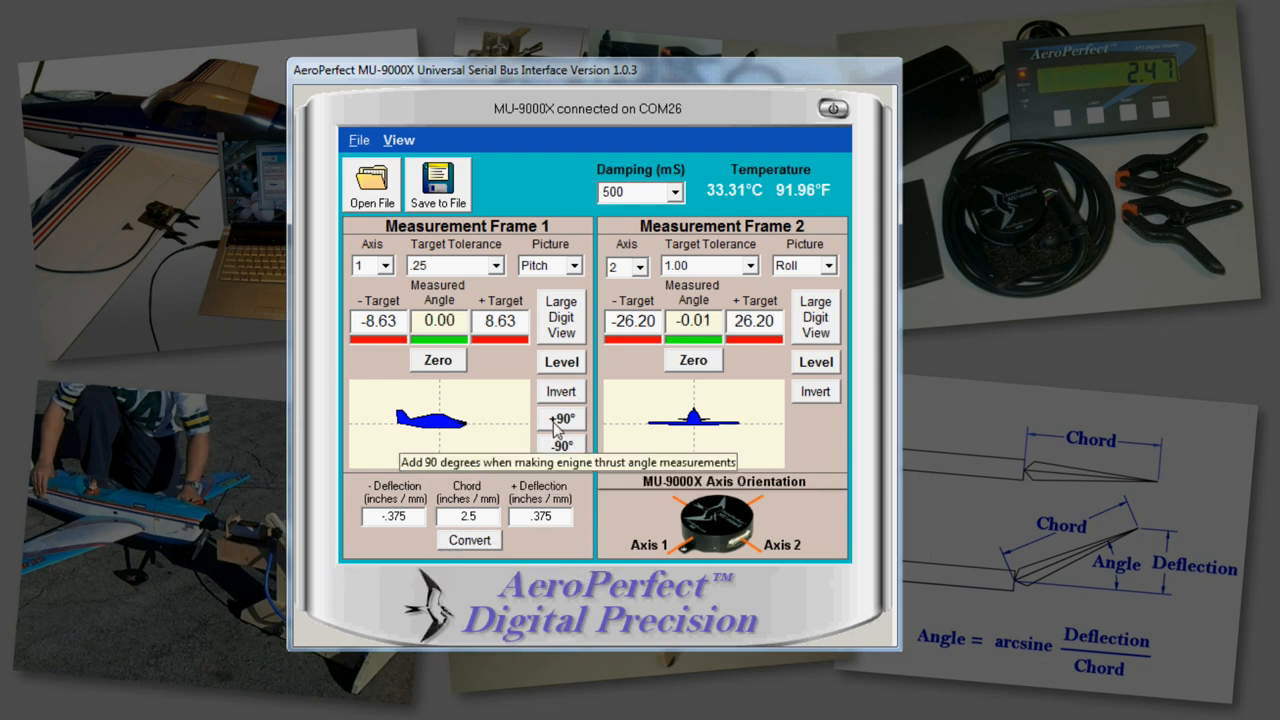
{"action": "mouse_move", "coordinate": [561, 361]}
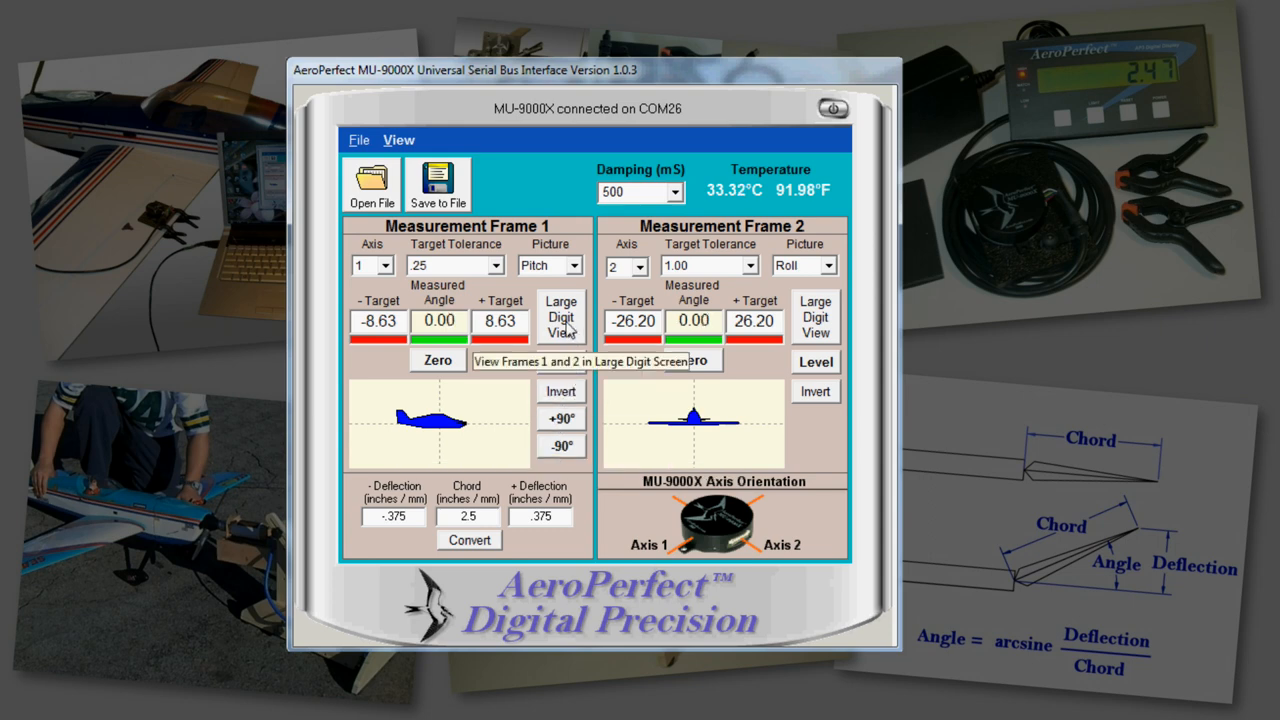
{"action": "mouse_move", "coordinate": [437, 360]}
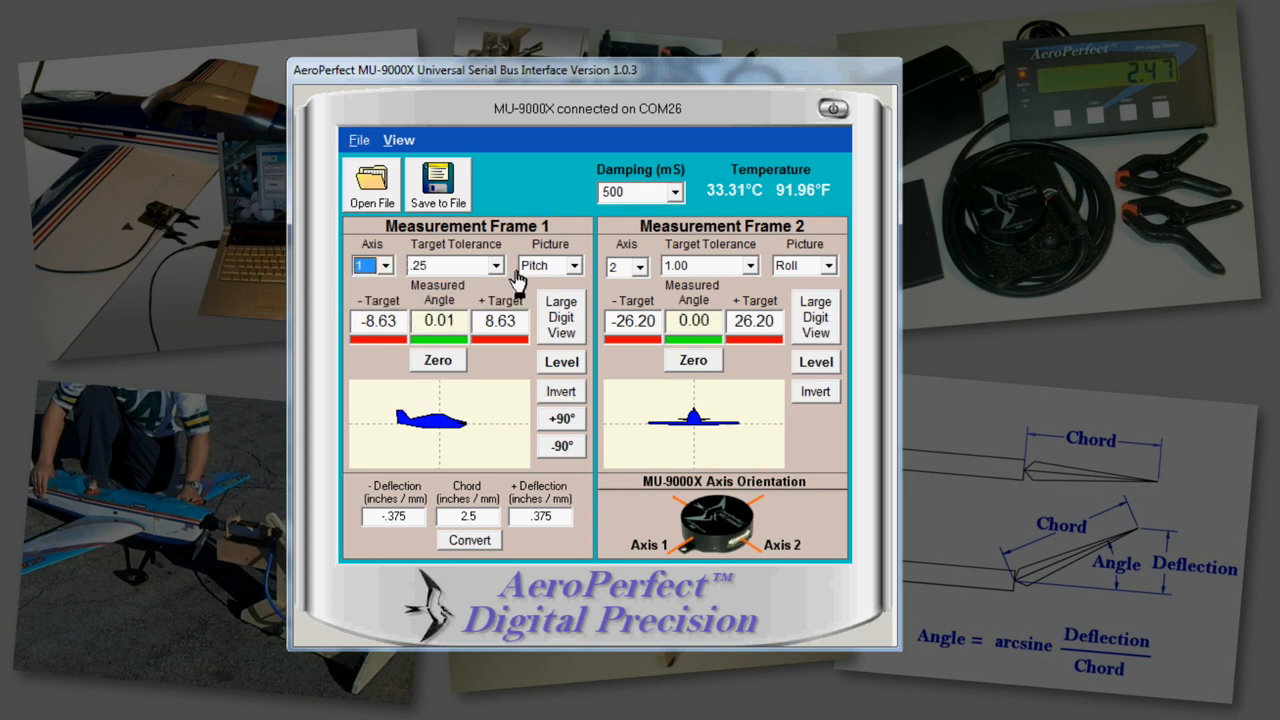
{"action": "left_click", "coordinate": [495, 265]}
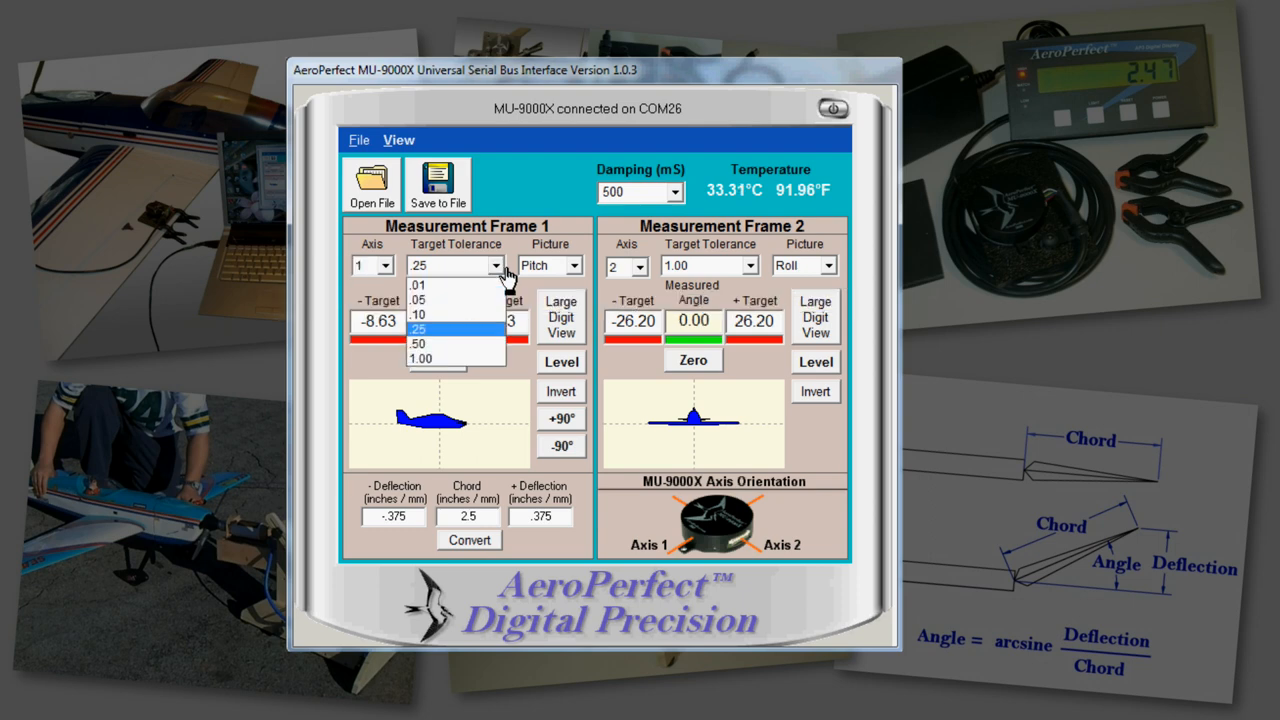
{"action": "left_click", "coordinate": [418, 328]}
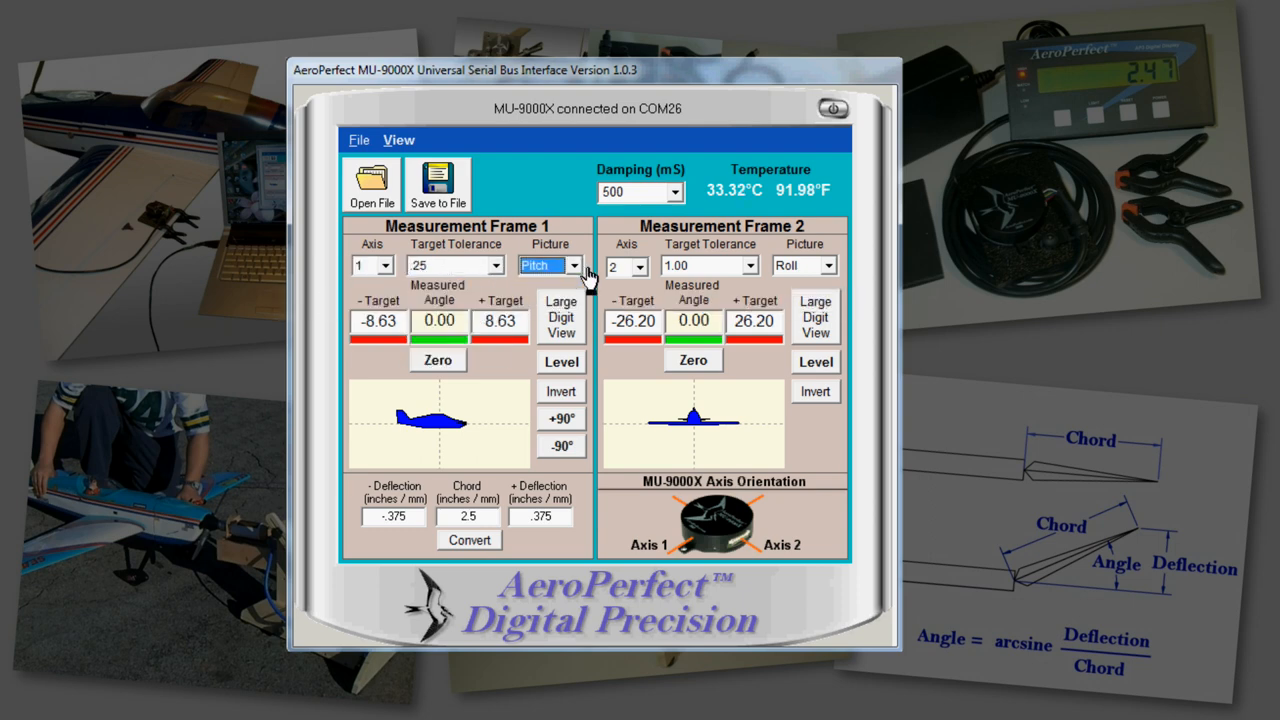
{"action": "mouse_move", "coordinate": [561, 317]}
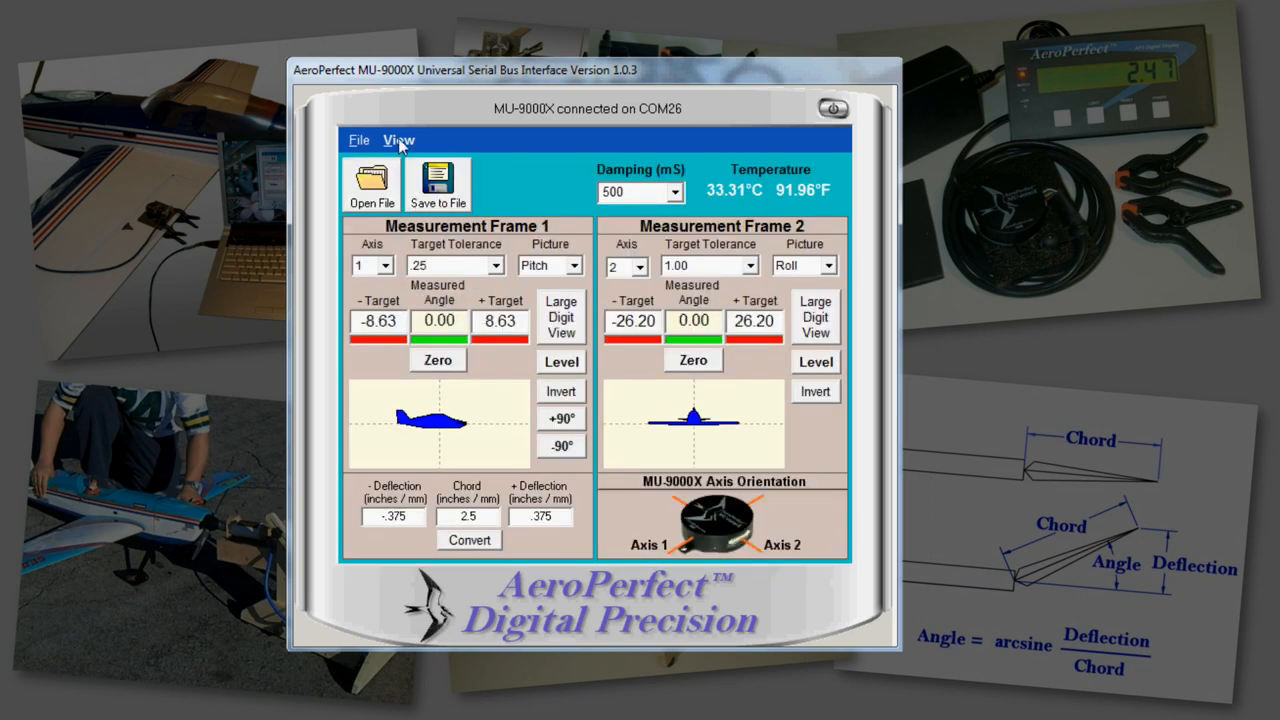
Switch the measurement pictures to device images, then back to airplanes
{"action": "left_click", "coordinate": [398, 139]}
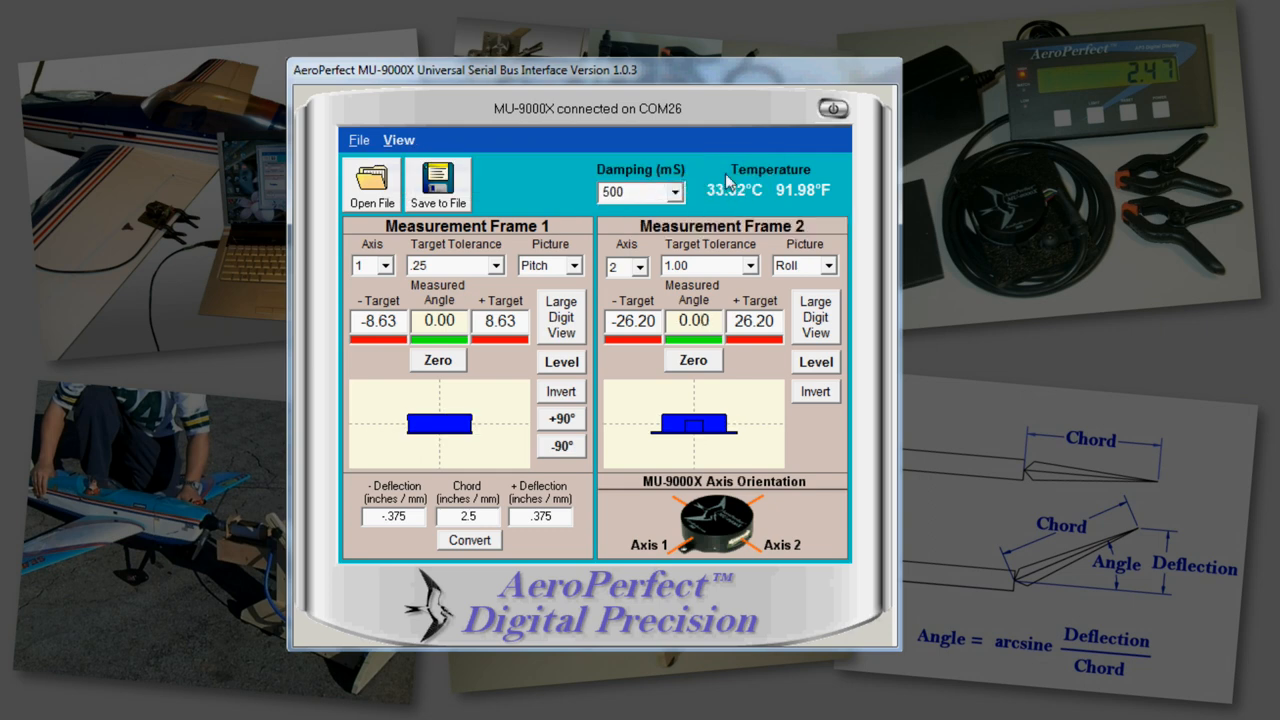
{"action": "left_click", "coordinate": [398, 139]}
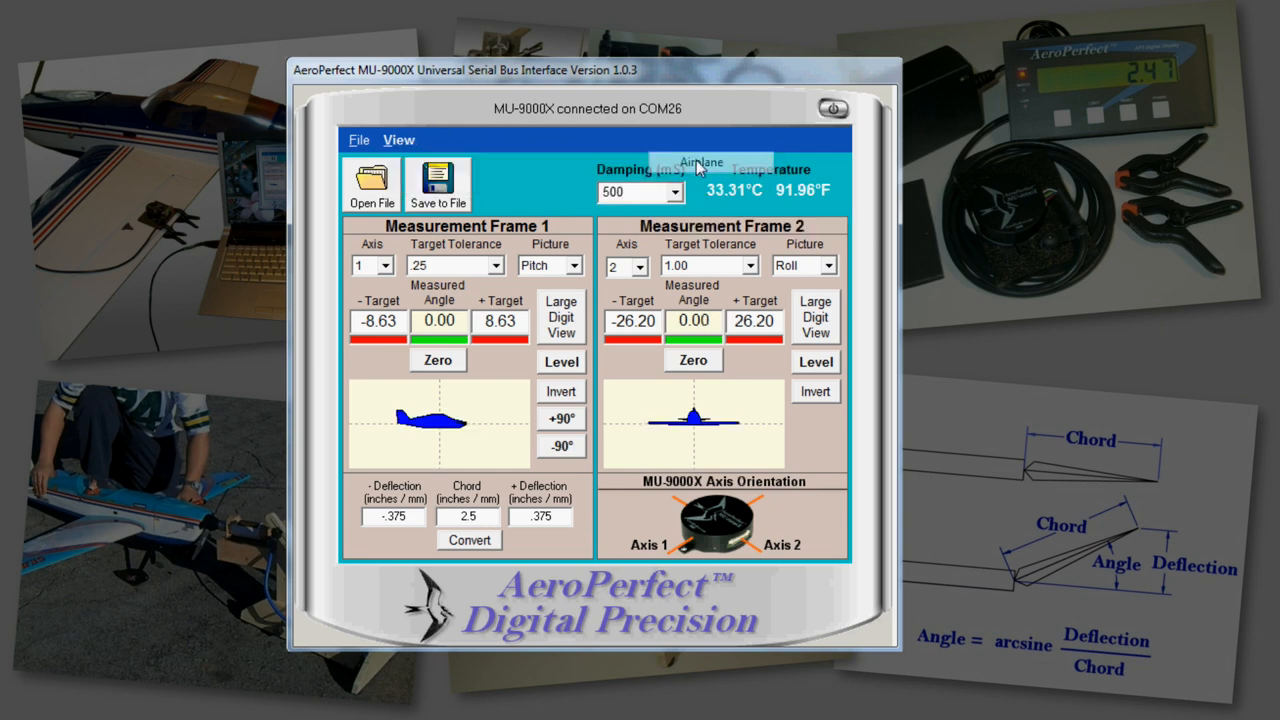
{"action": "left_click", "coordinate": [398, 139]}
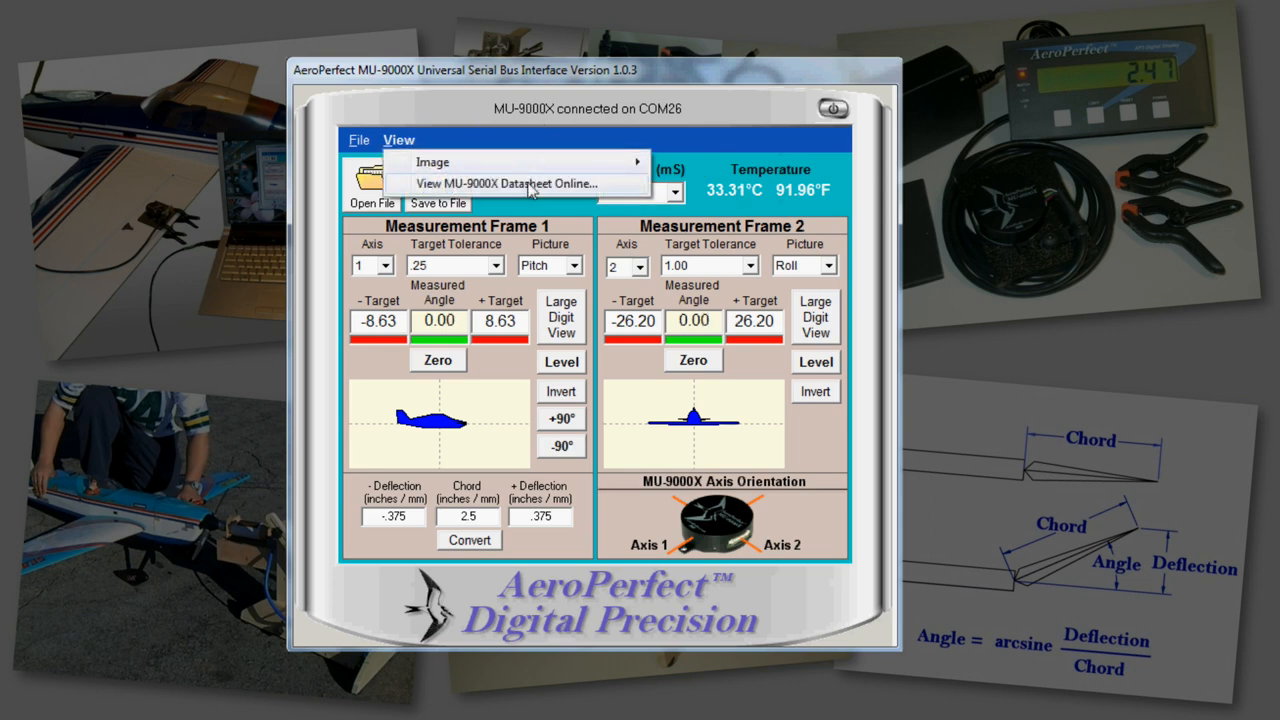
Open the MU-9000X datasheet online and scroll to the Software Functions section
{"action": "left_click", "coordinate": [495, 183]}
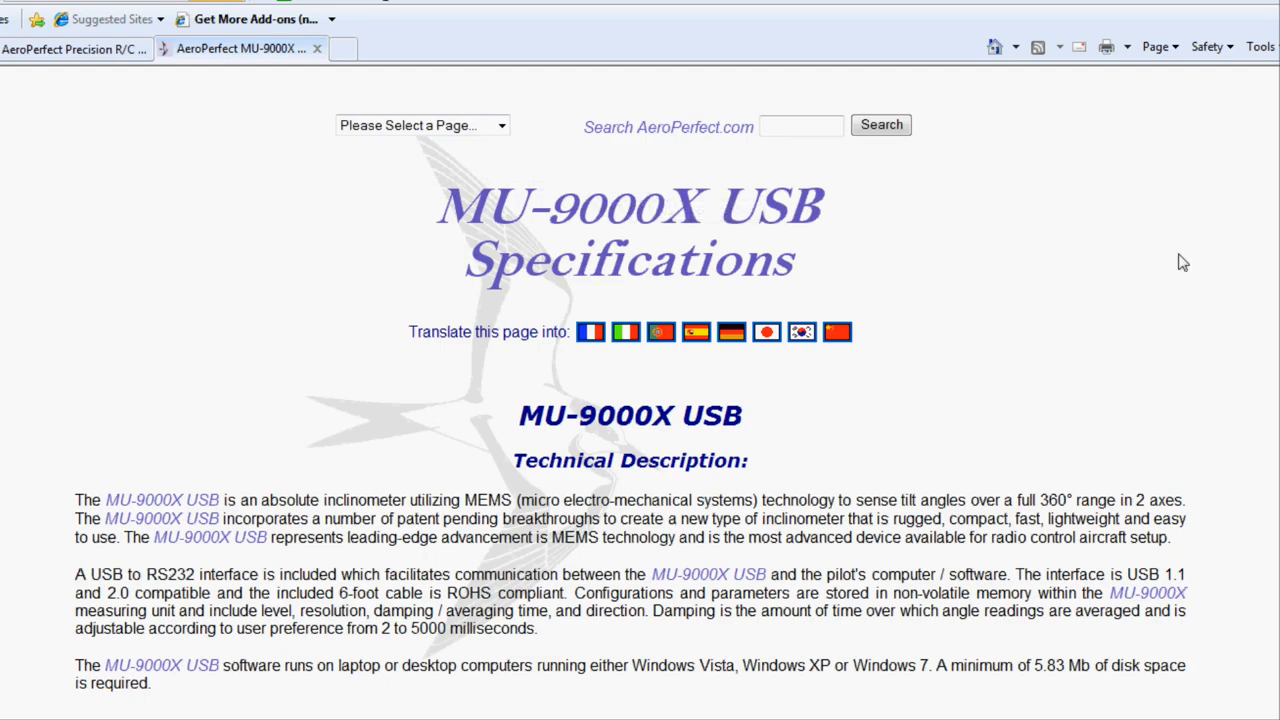
{"action": "scroll", "scroll_direction": "down", "scroll_amount": 3}
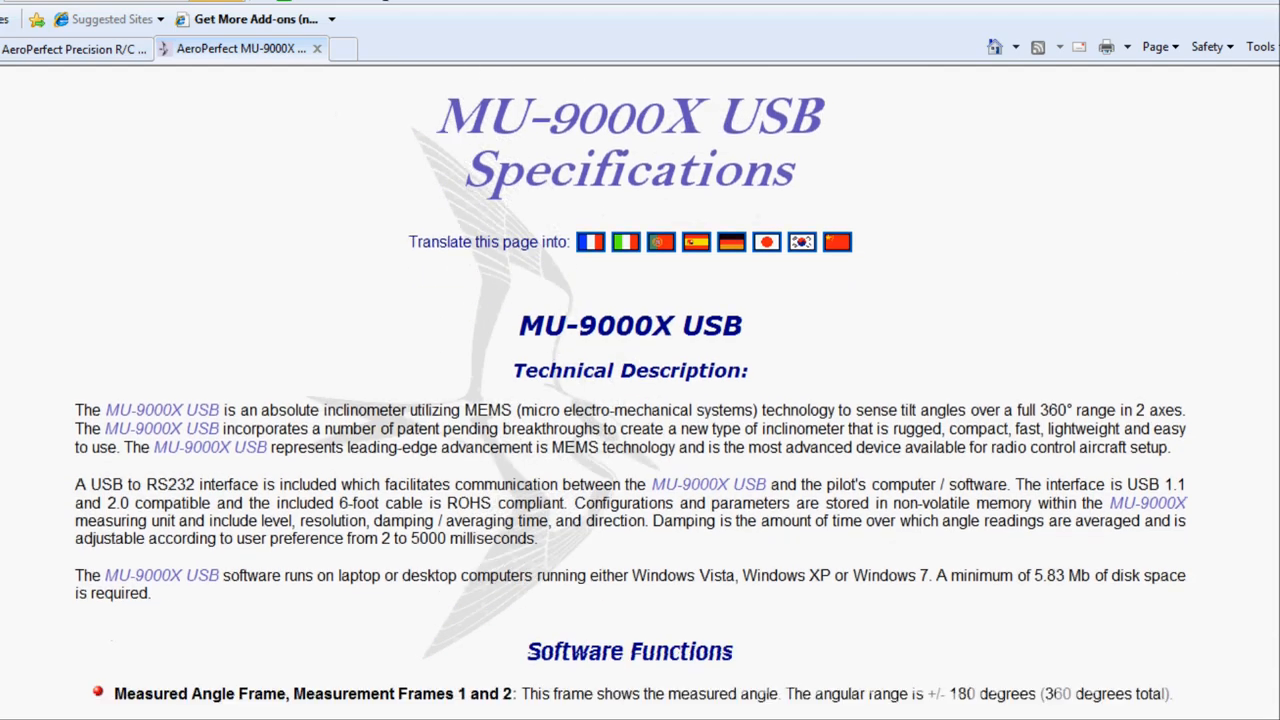
{"action": "scroll", "scroll_direction": "down", "scroll_amount": 3}
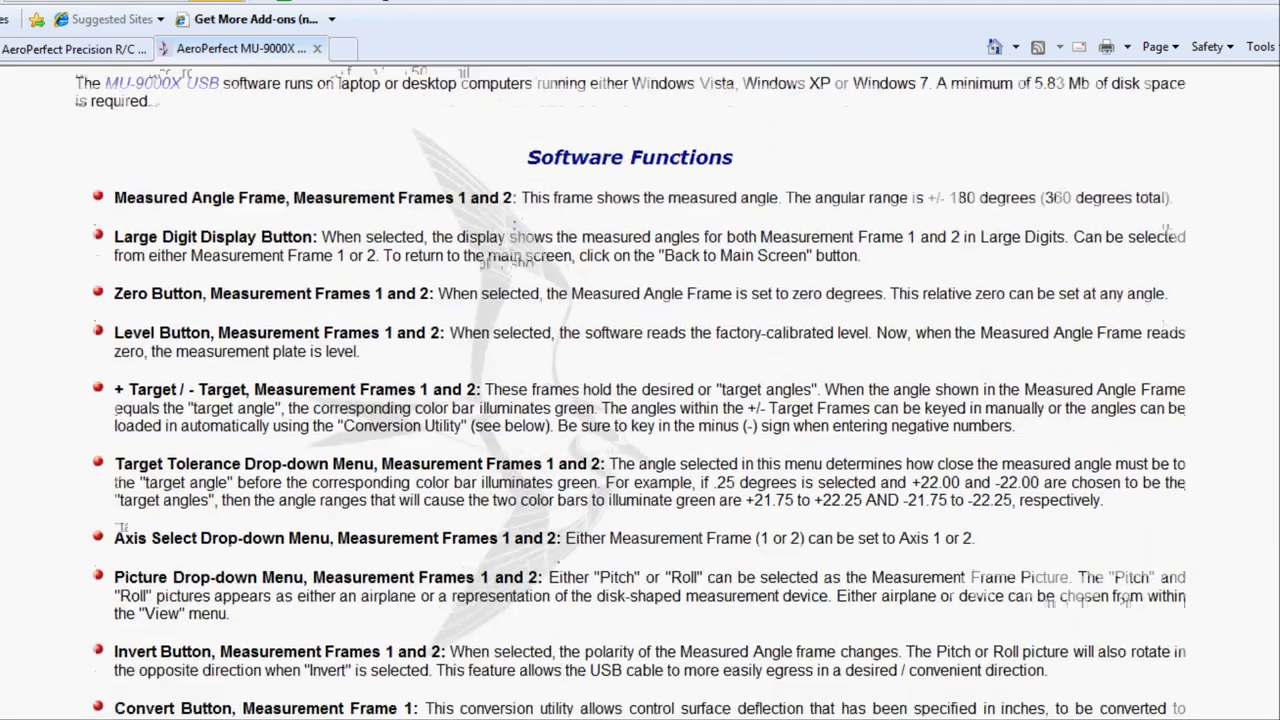
{"action": "scroll", "scroll_direction": "down", "scroll_amount": 3}
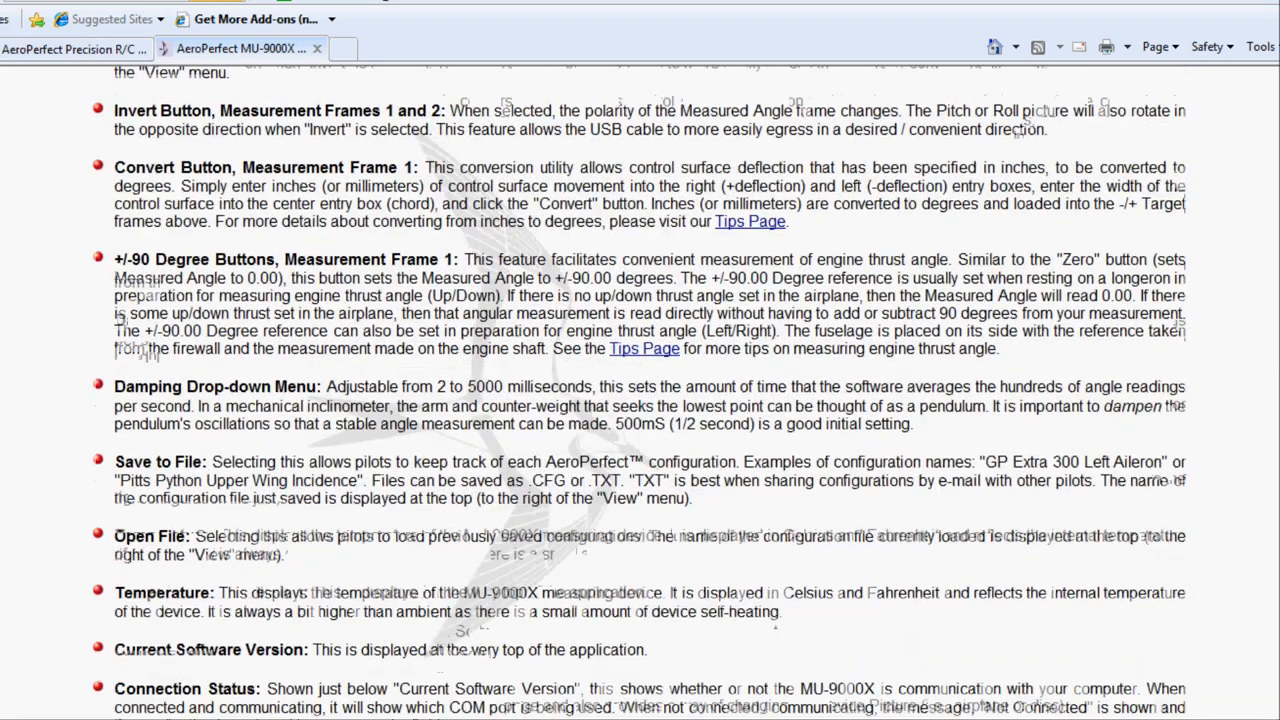
{"action": "scroll", "scroll_direction": "down", "scroll_amount": 3}
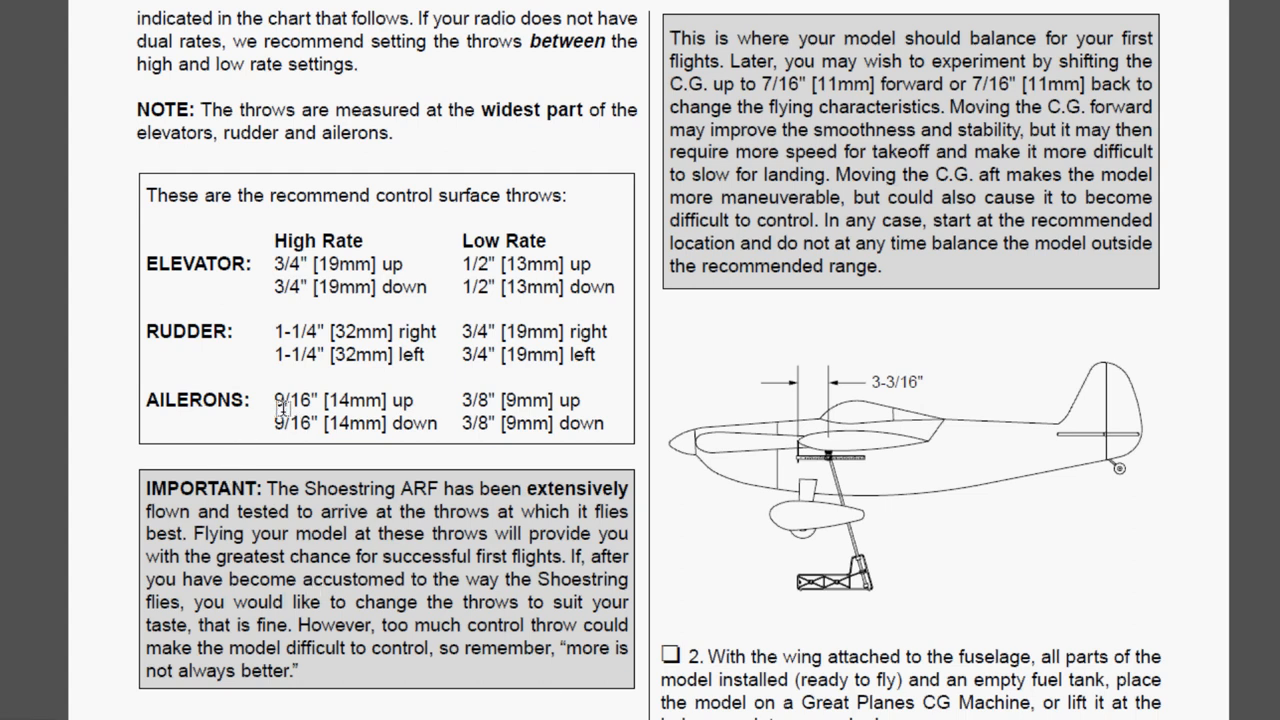
Select the 9/16" high-rate aileron value in the manual's throw chart
{"action": "double_click", "coordinate": [294, 400]}
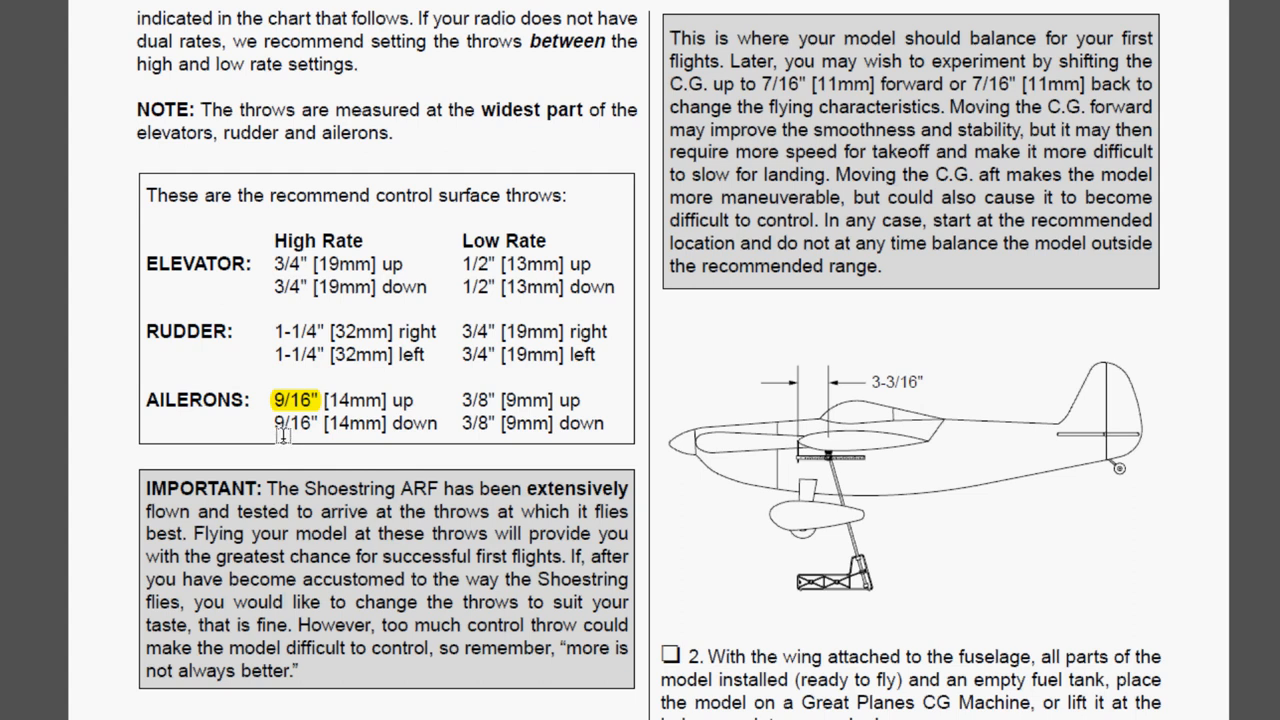
{"action": "left_click_drag", "start_coordinate": [290, 400], "coordinate": [290, 423]}
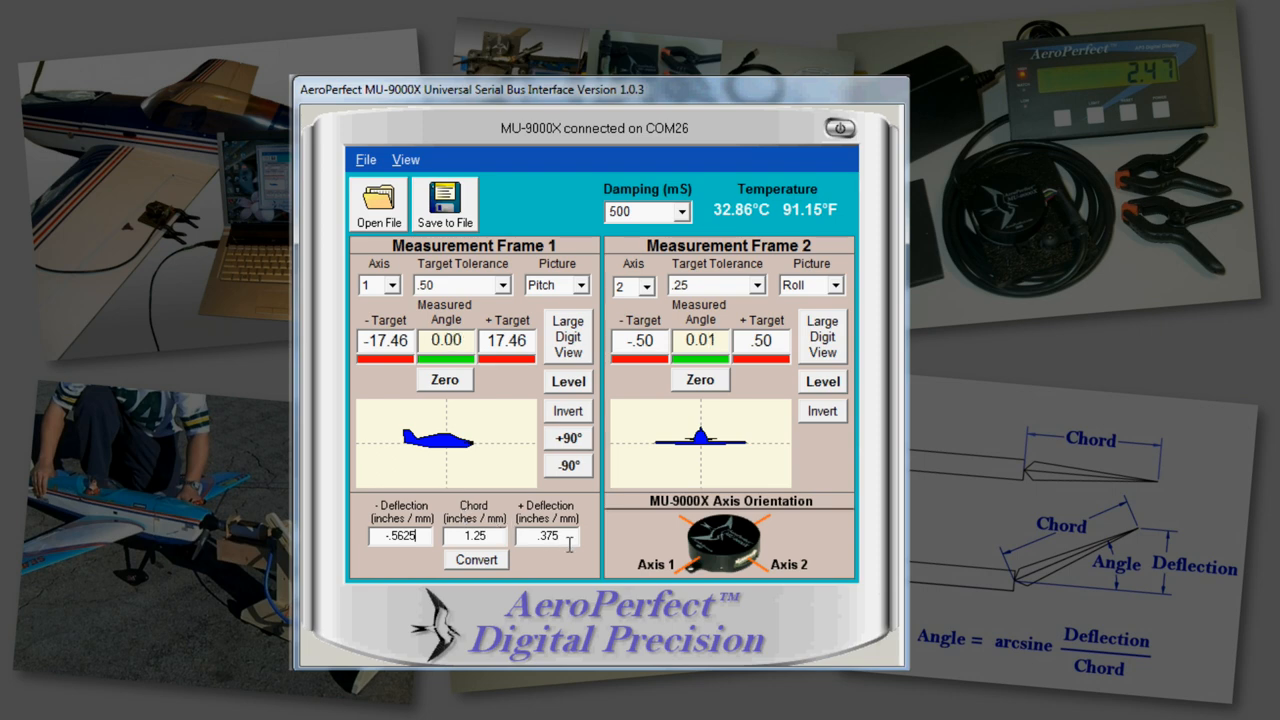
Start editing Frame 1's plus deflection value
{"action": "left_click", "coordinate": [547, 536]}
{"action": "type", "text": ".5625"}
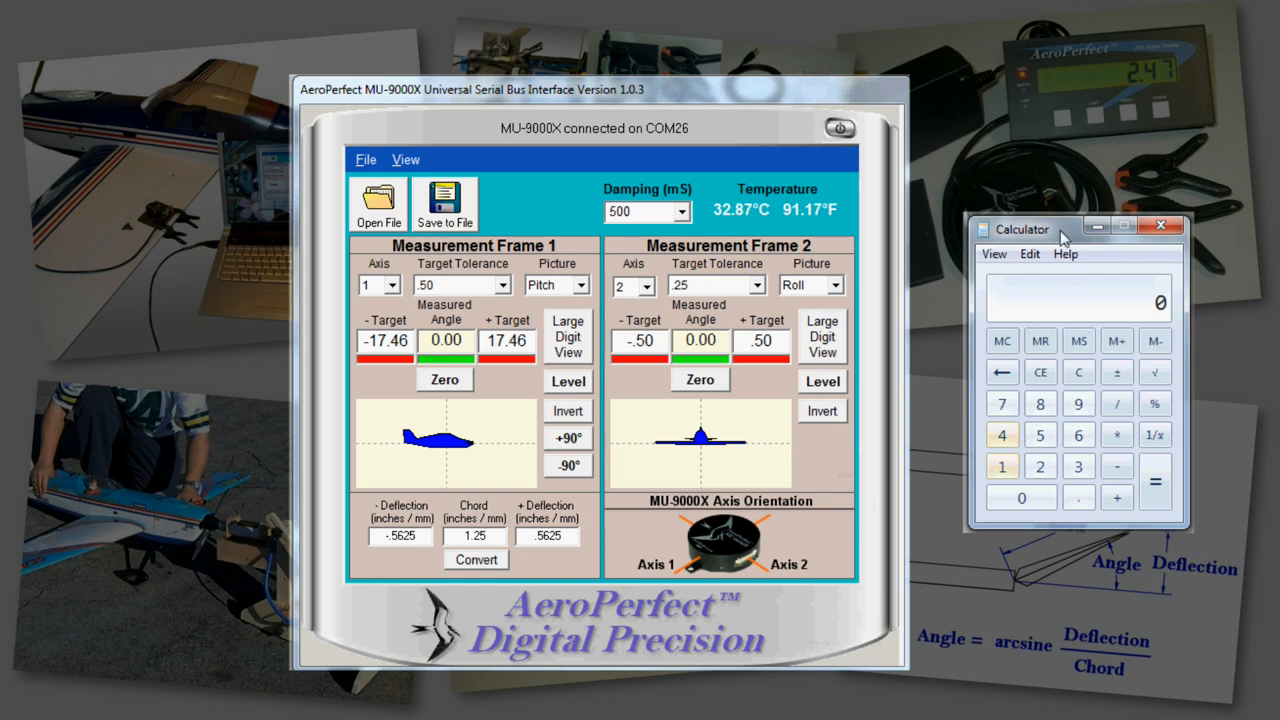
Compute 9 ÷ 16 in Calculator for the aileron deflection decimal
{"action": "left_click", "coordinate": [1078, 404]}
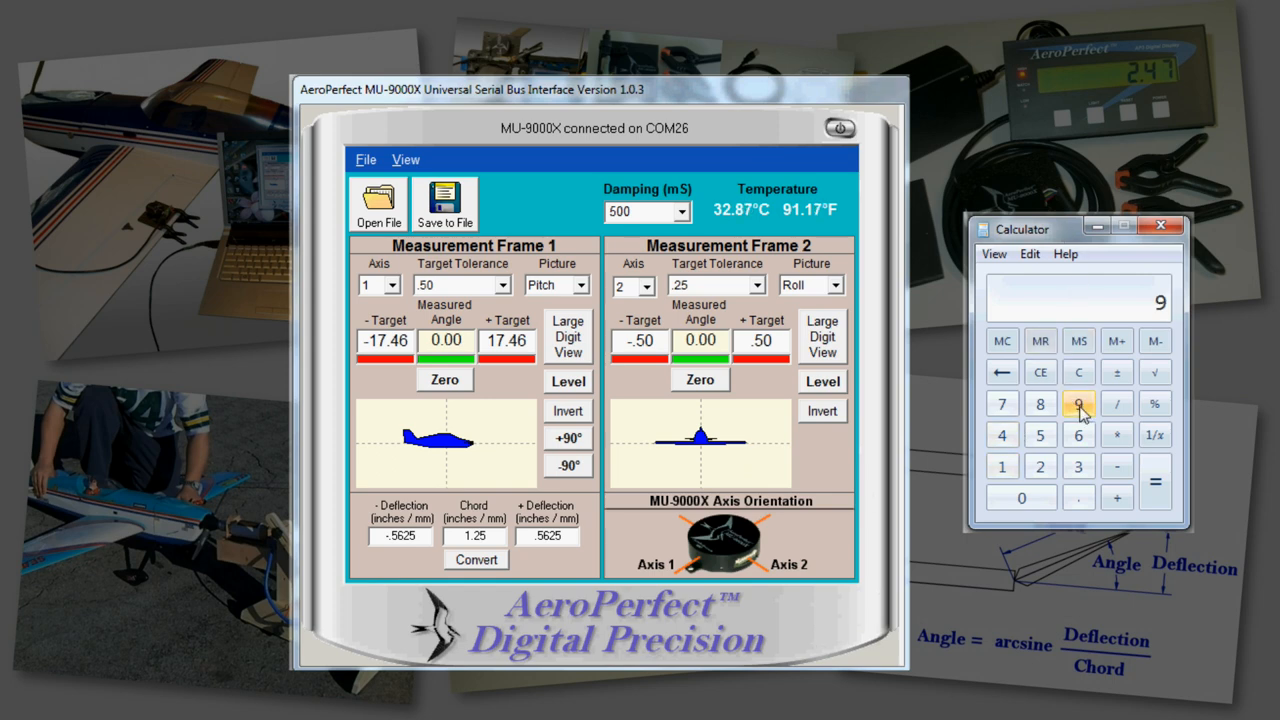
{"action": "left_click", "coordinate": [1117, 404]}
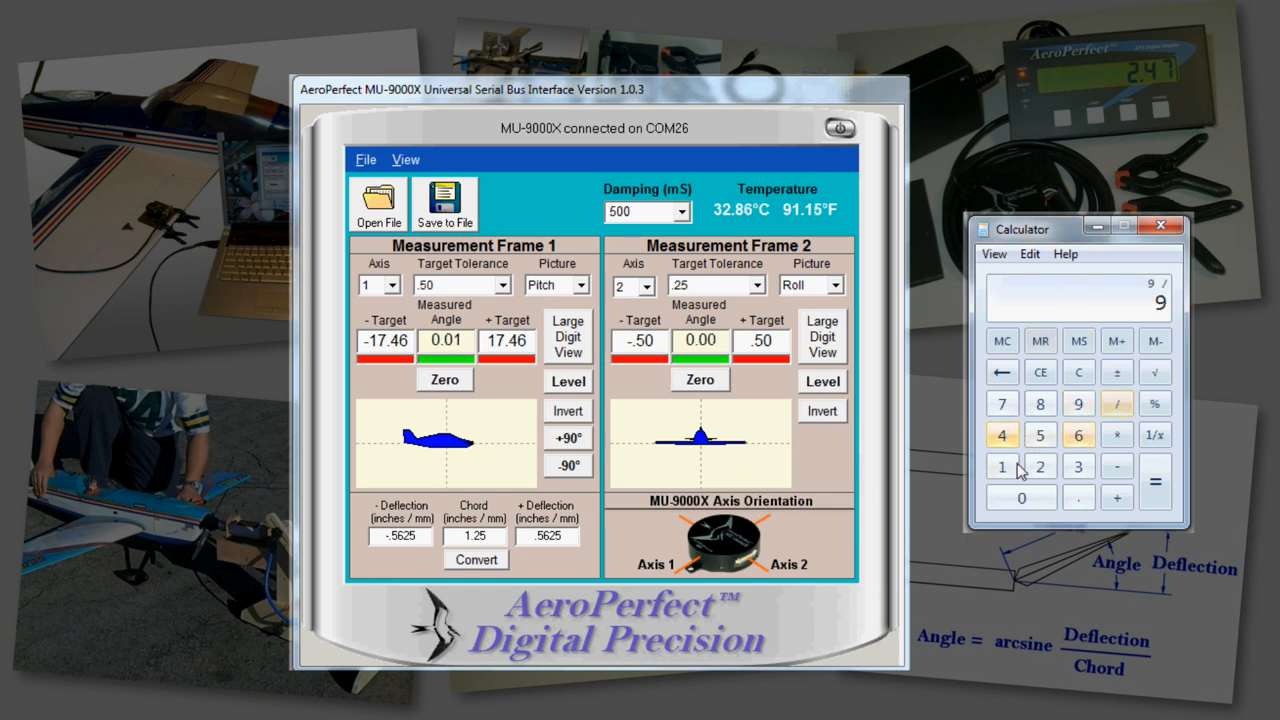
{"action": "left_click", "coordinate": [1155, 482]}
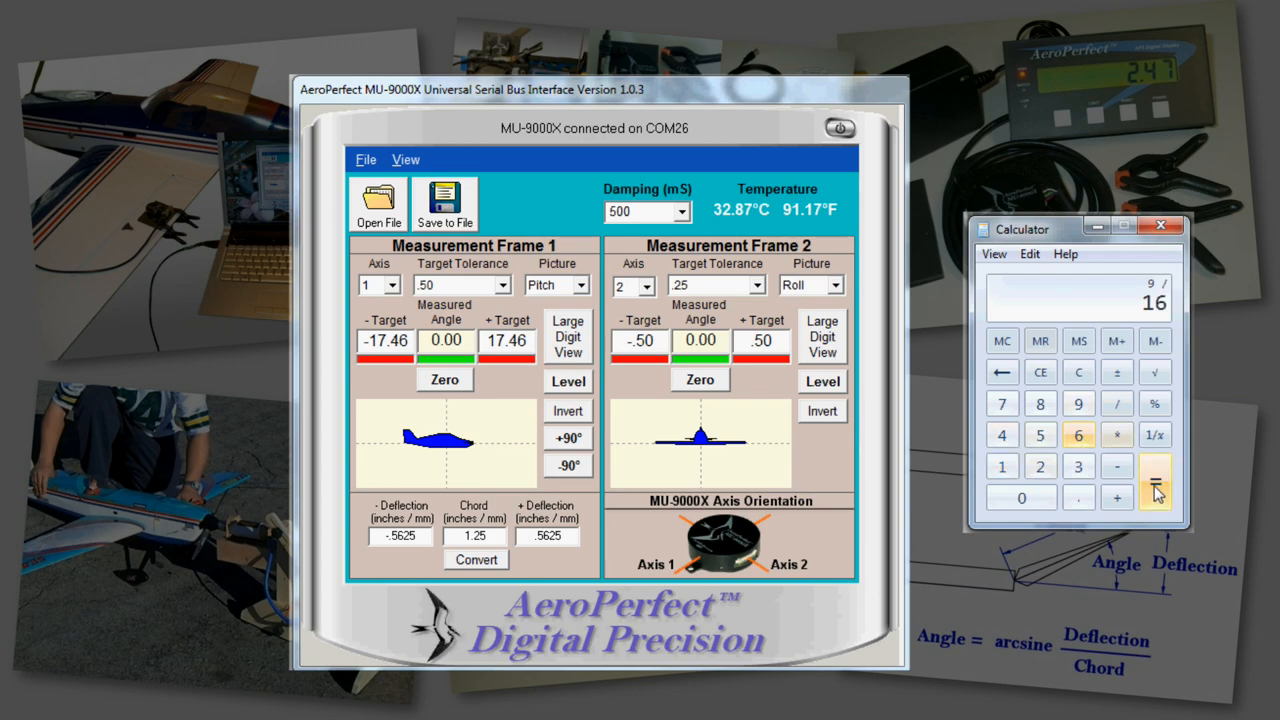
{"action": "left_click", "coordinate": [1155, 482]}
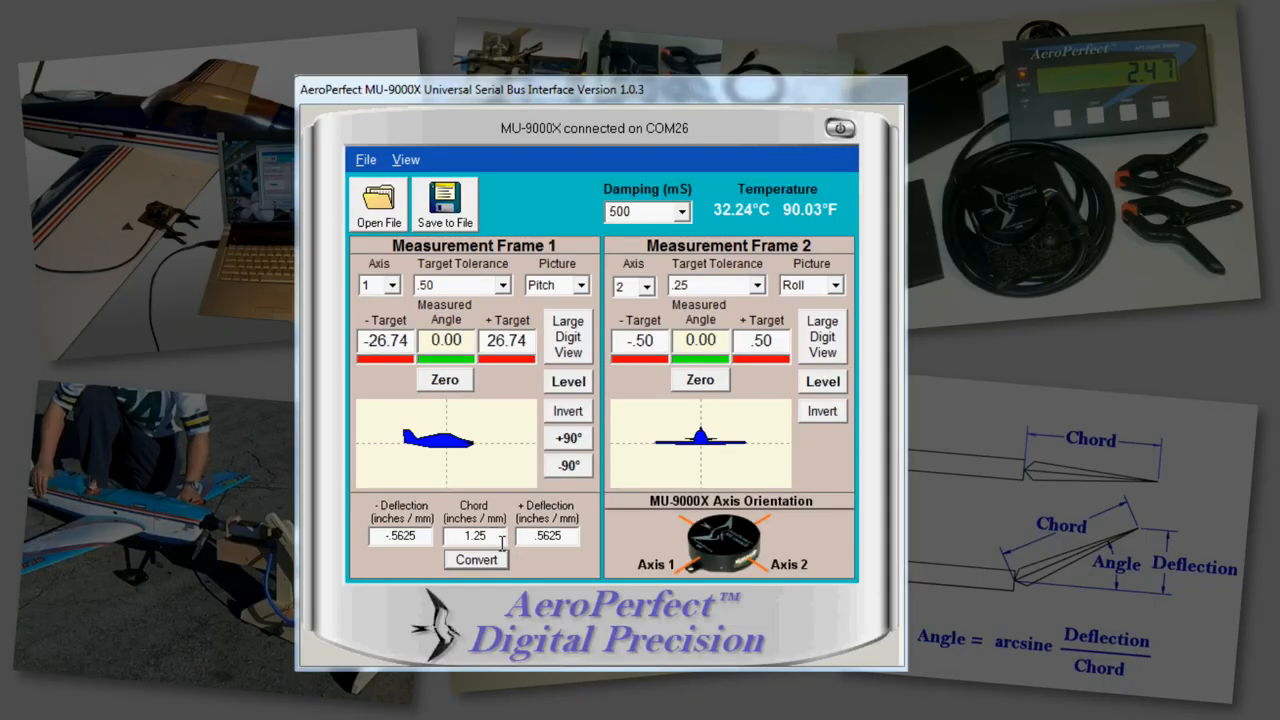
Set Frame 1's chord to 2.5 and convert ±.5625 into target angles
{"action": "type", "text": "2"}
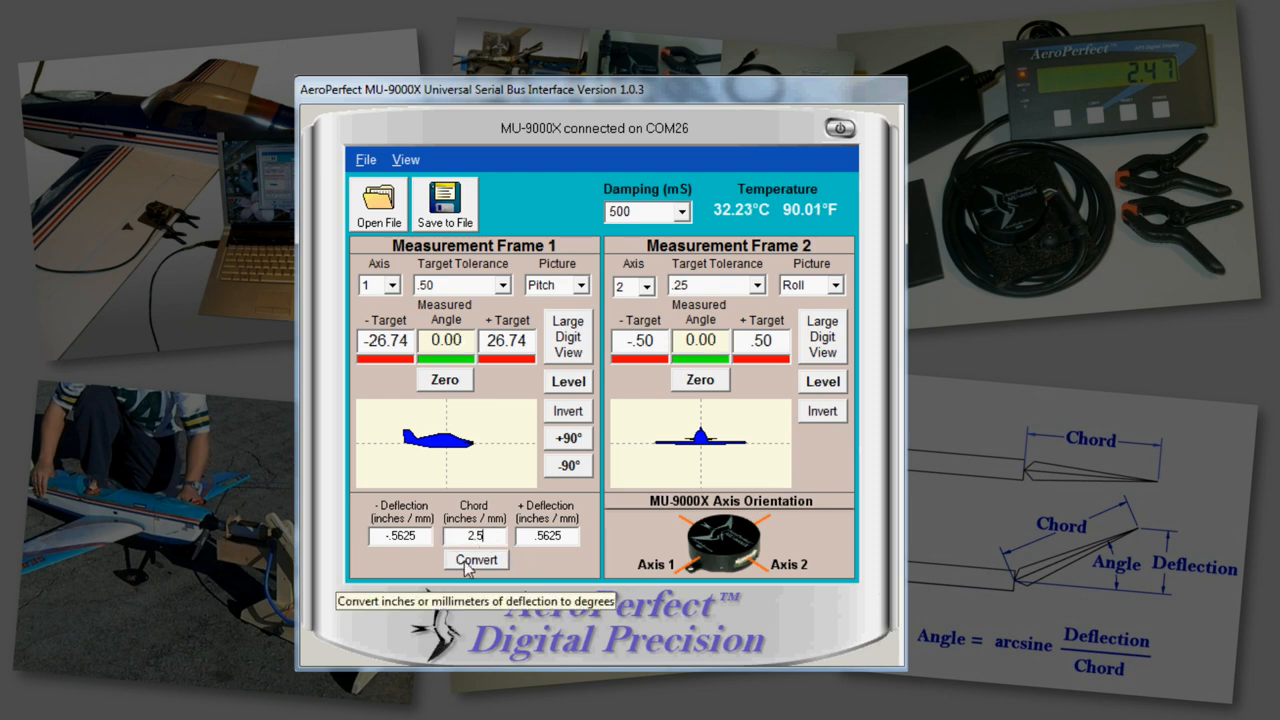
{"action": "left_click", "coordinate": [475, 559]}
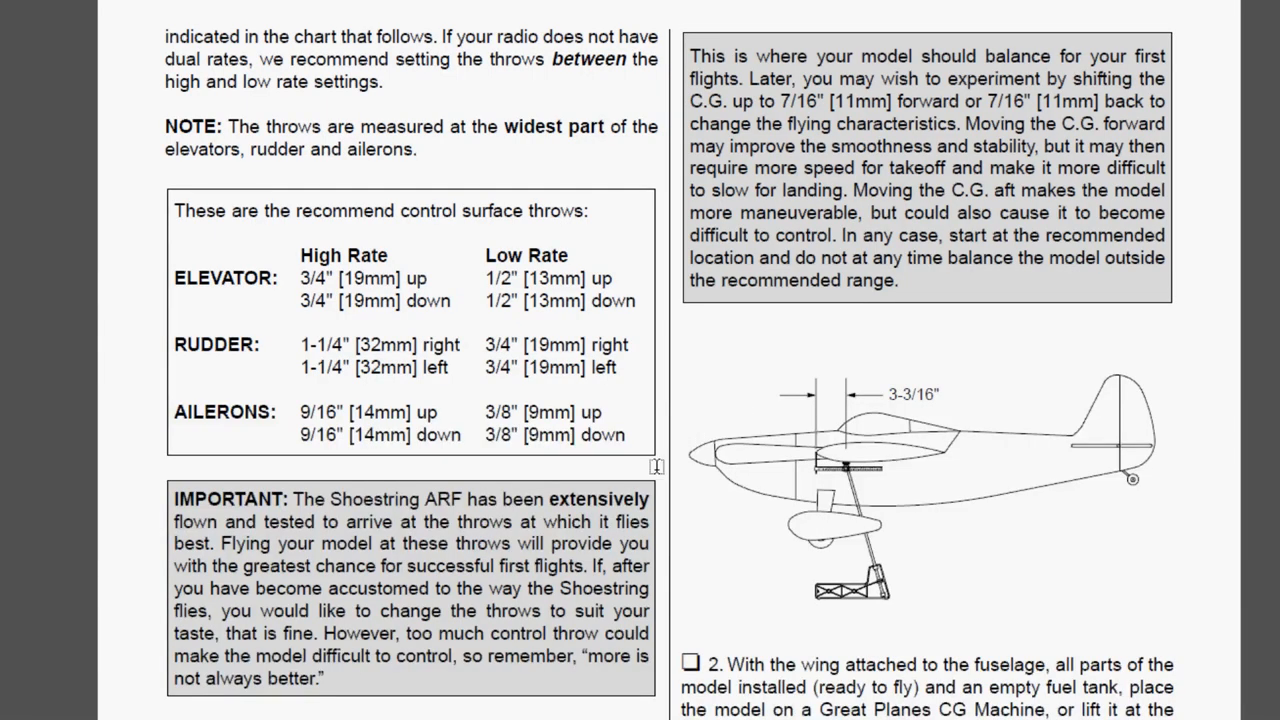
{"action": "mouse_move", "coordinate": [365, 426]}
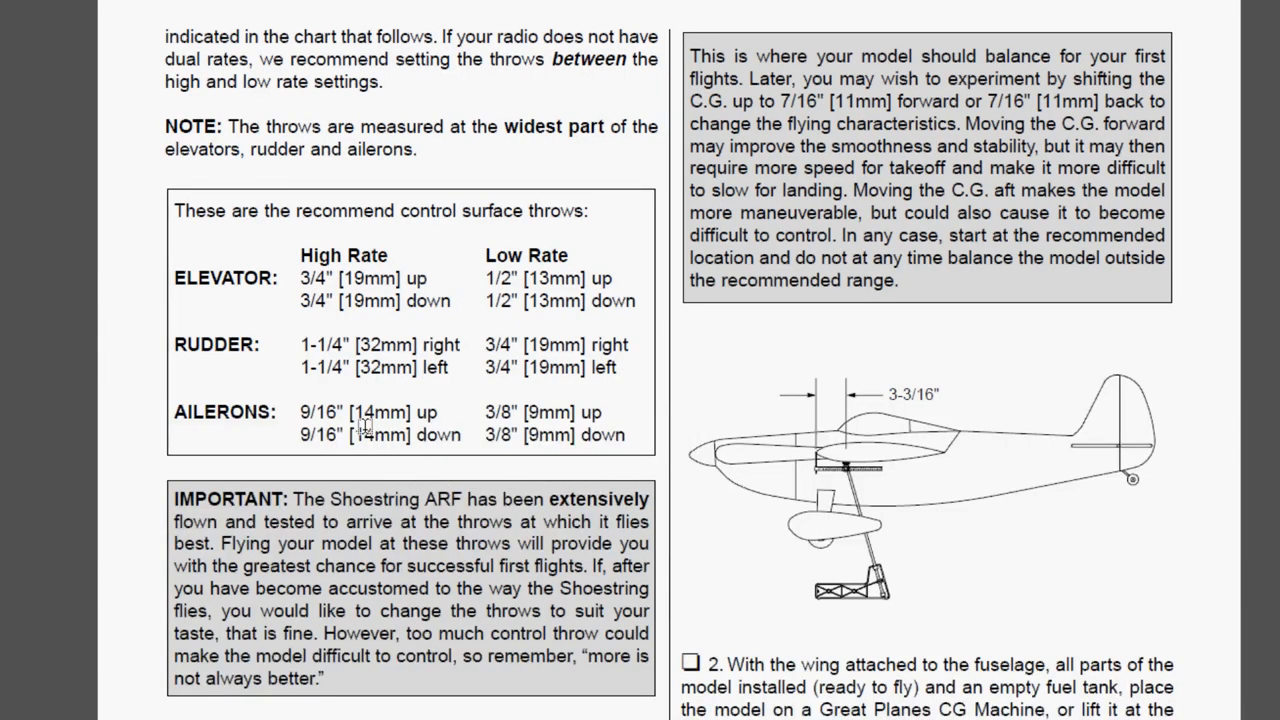
Select a value in the manual's recommended elevator, rudder and aileron throws chart
{"action": "double_click", "coordinate": [376, 412]}
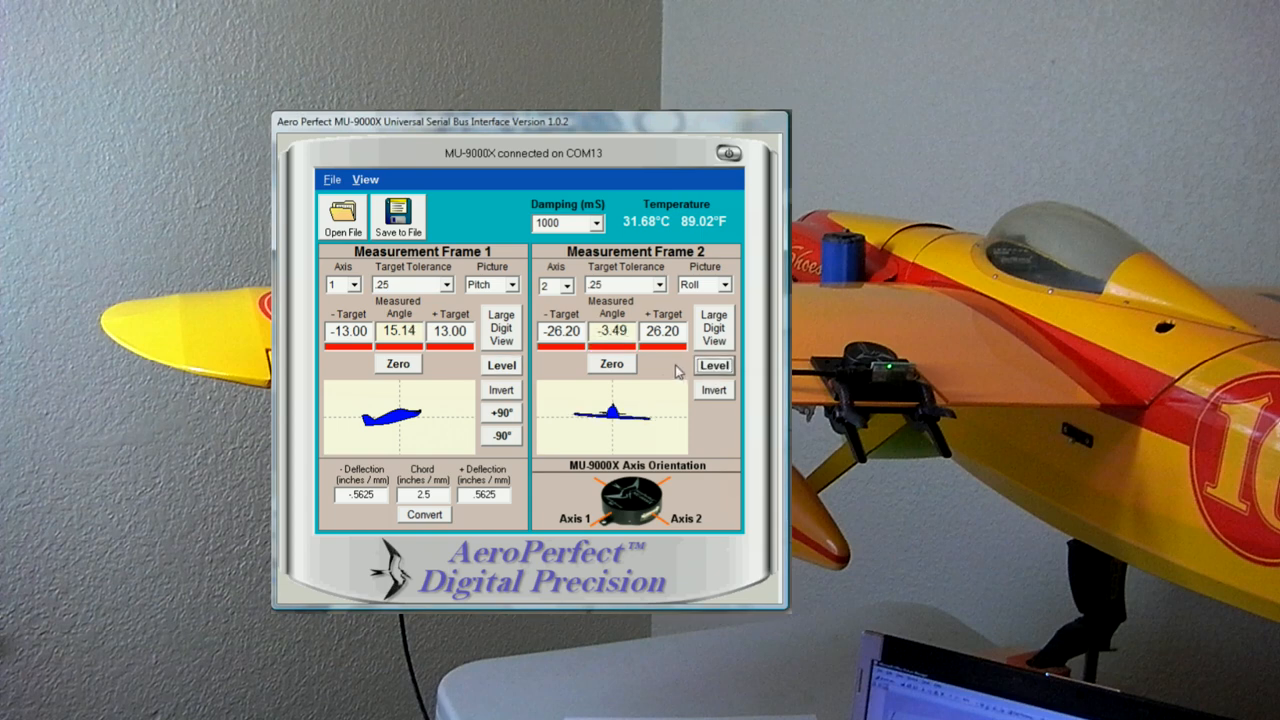
{"action": "mouse_move", "coordinate": [655, 285]}
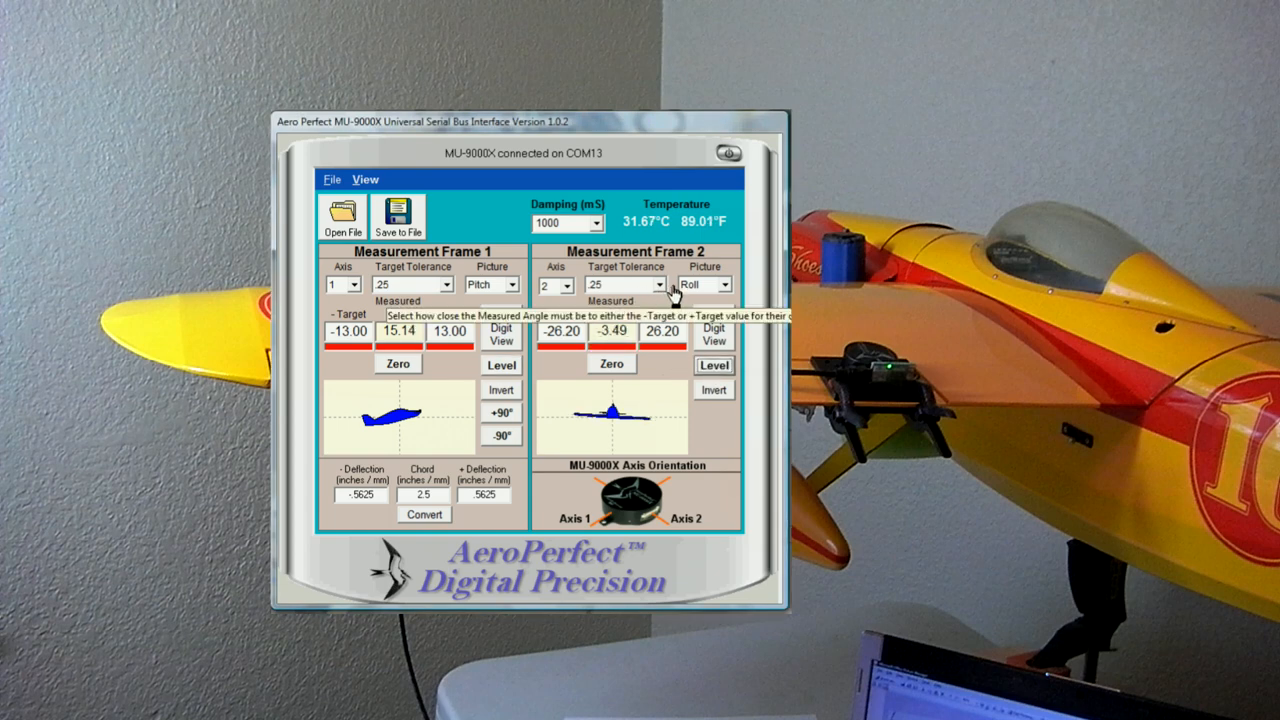
Set Frame 2's target tolerance to 1.00 and zero Frame 1's Axis 1 pitch
{"action": "left_click", "coordinate": [656, 285]}
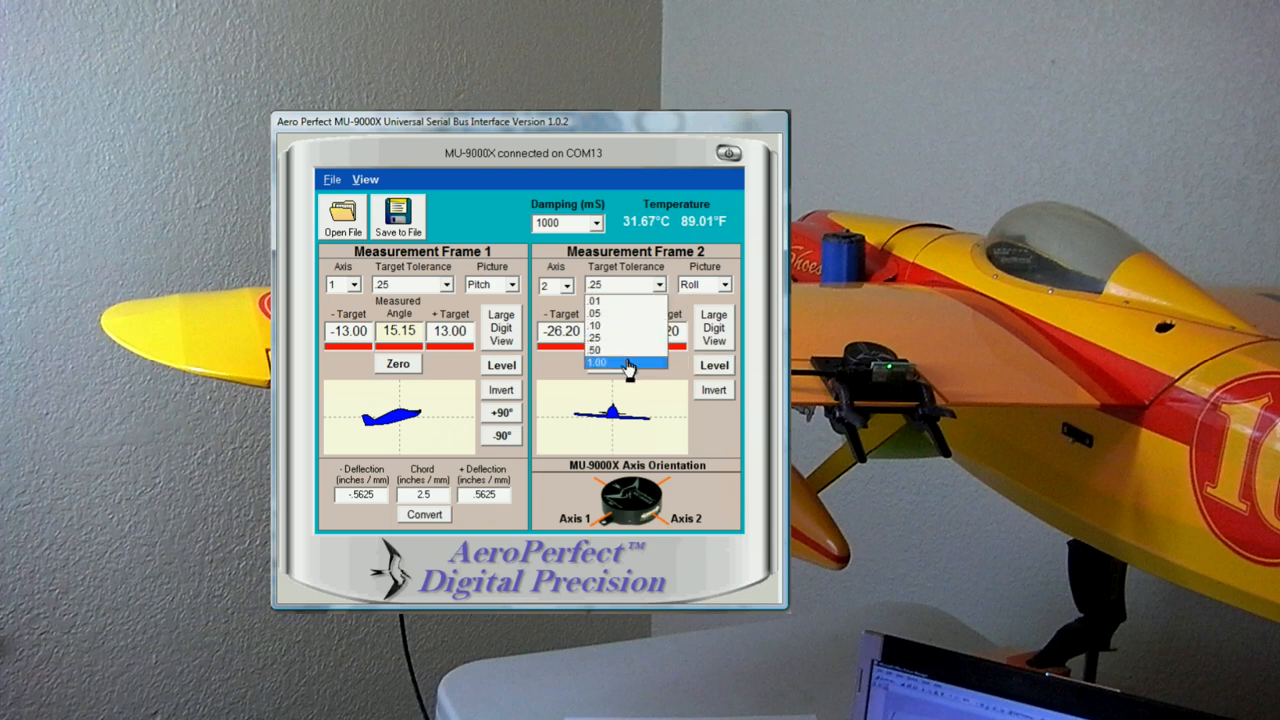
{"action": "left_click", "coordinate": [597, 363]}
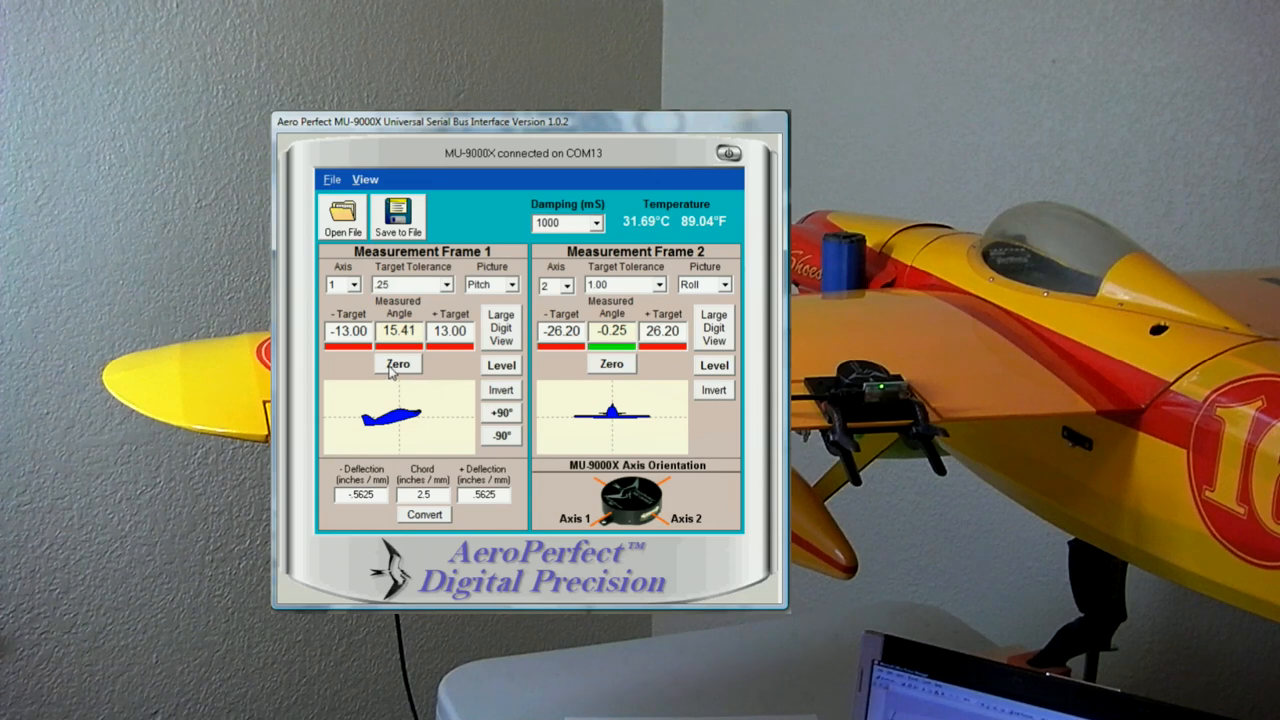
{"action": "left_click", "coordinate": [398, 363]}
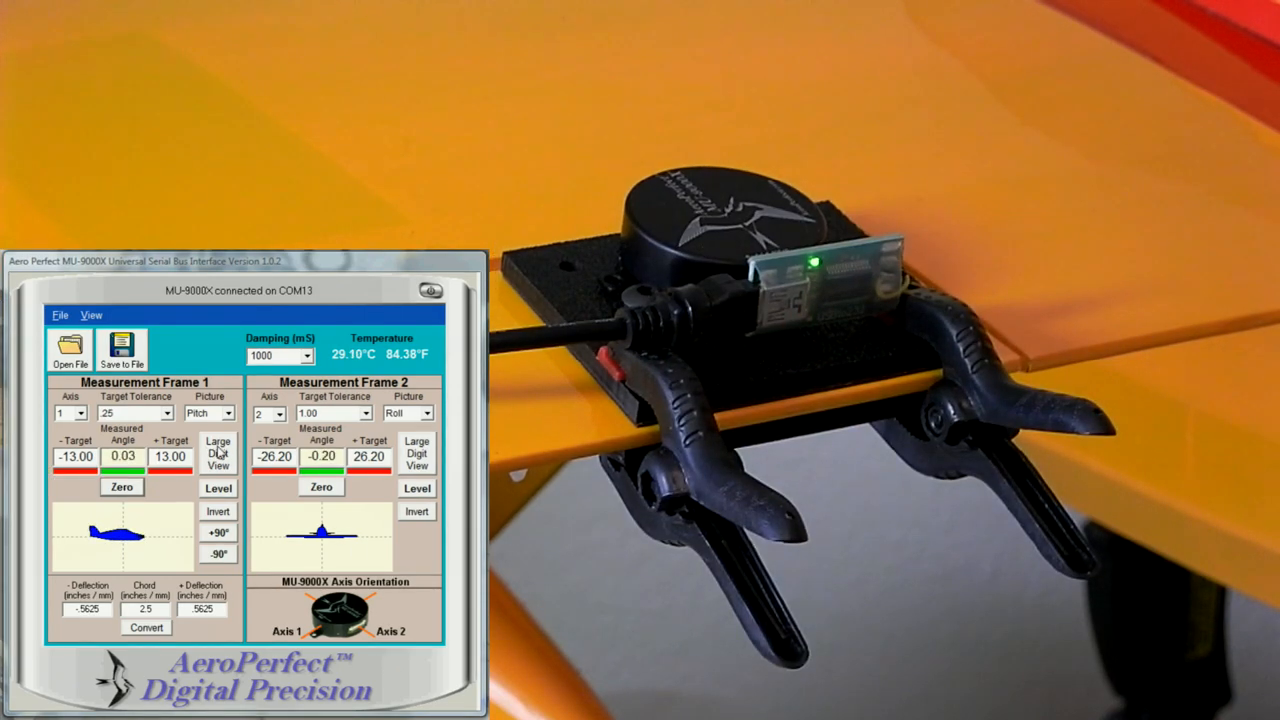
Switch Measurement Frame 1 to Large Digit View
{"action": "left_click", "coordinate": [218, 453]}
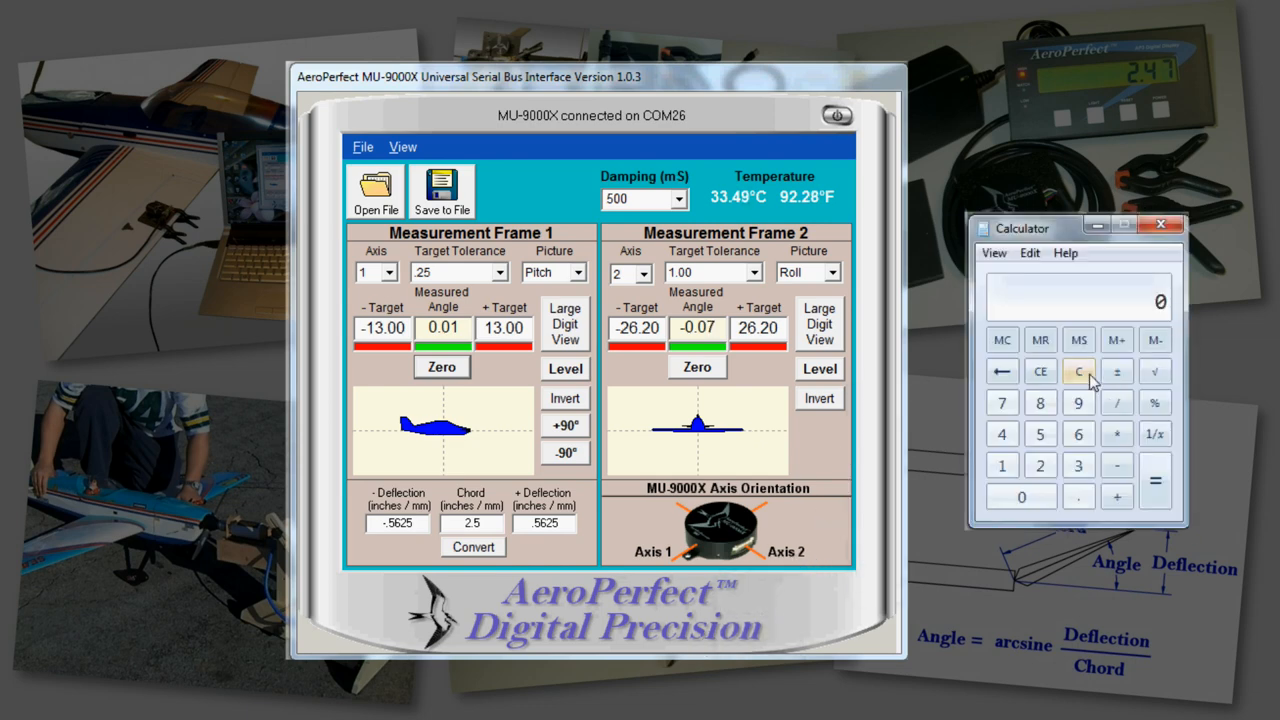
Compute 3/8, enter -.375 and .375 deflections, and convert to ±8.63° targets
{"action": "left_click", "coordinate": [1078, 465]}
{"action": "type", "text": "8"}
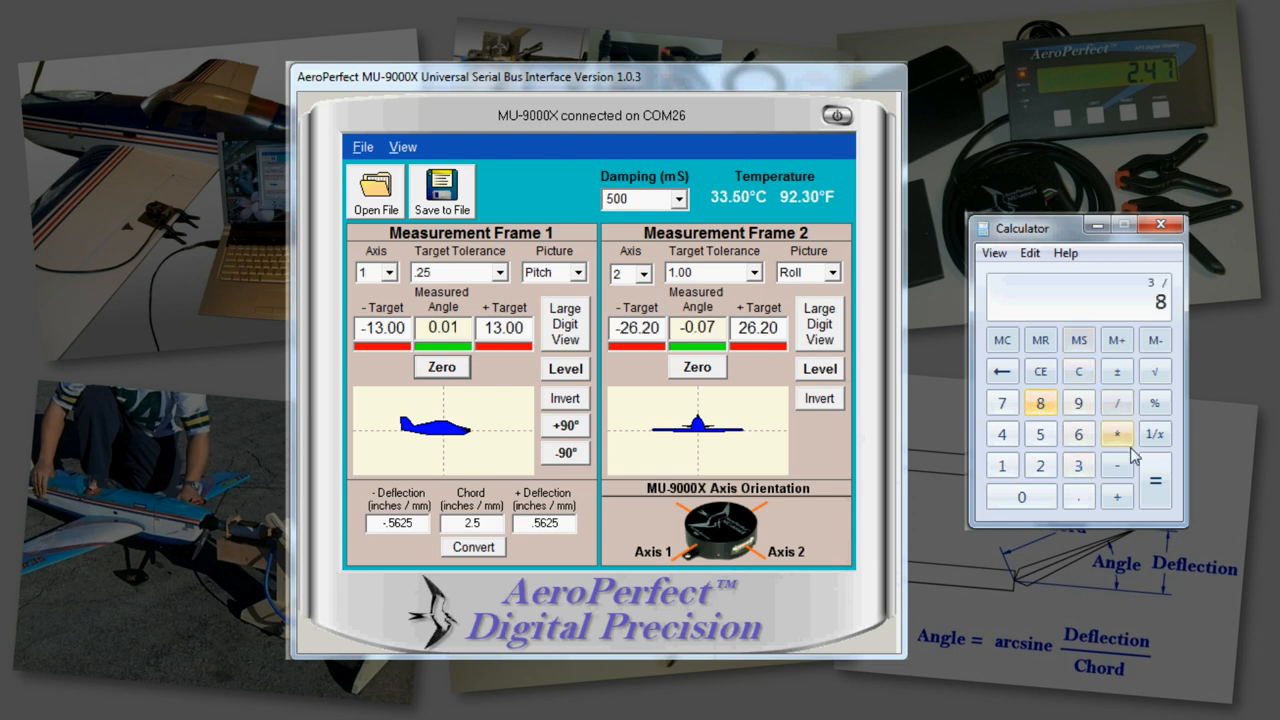
{"action": "left_click", "coordinate": [1156, 481]}
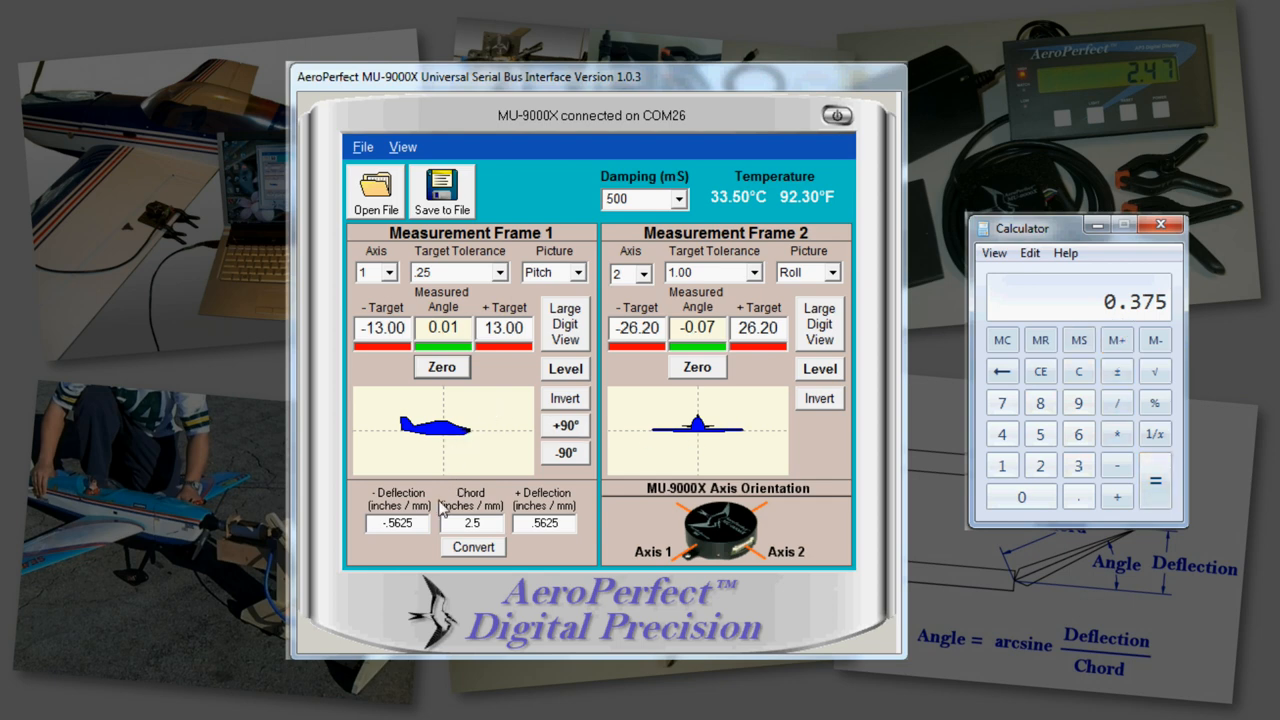
{"action": "left_click", "coordinate": [398, 524]}
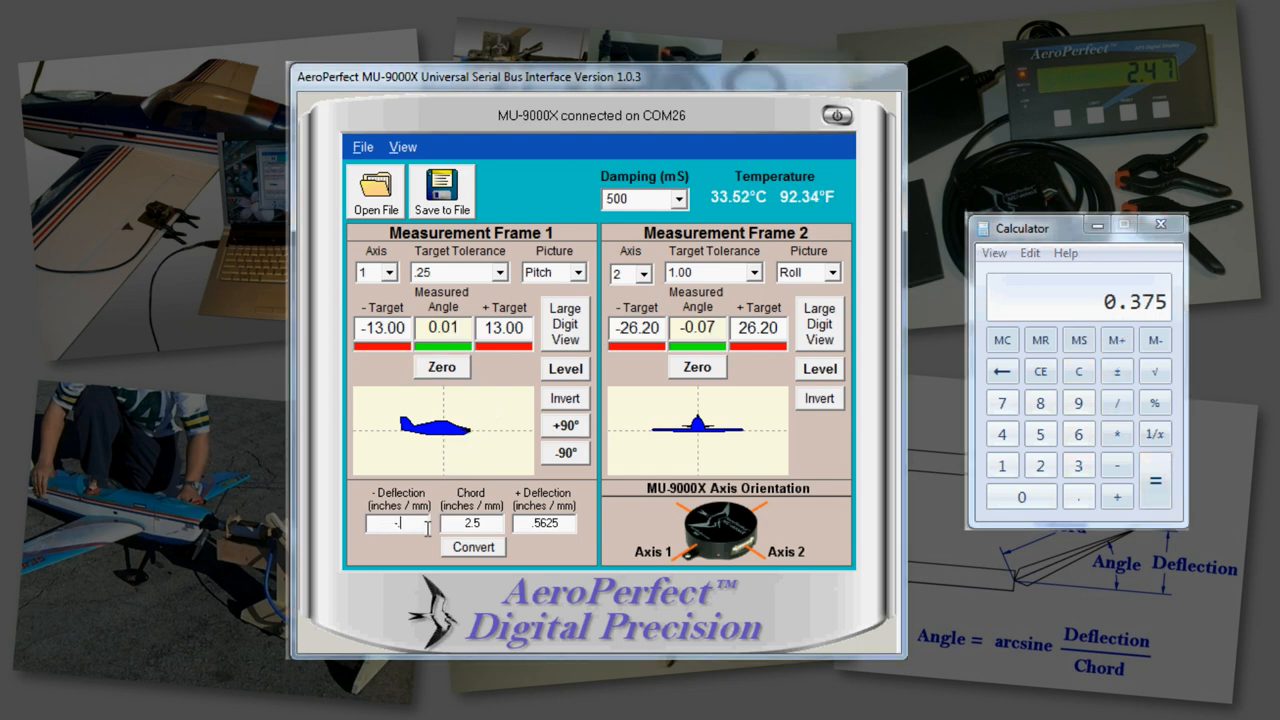
{"action": "type", "text": "-.375"}
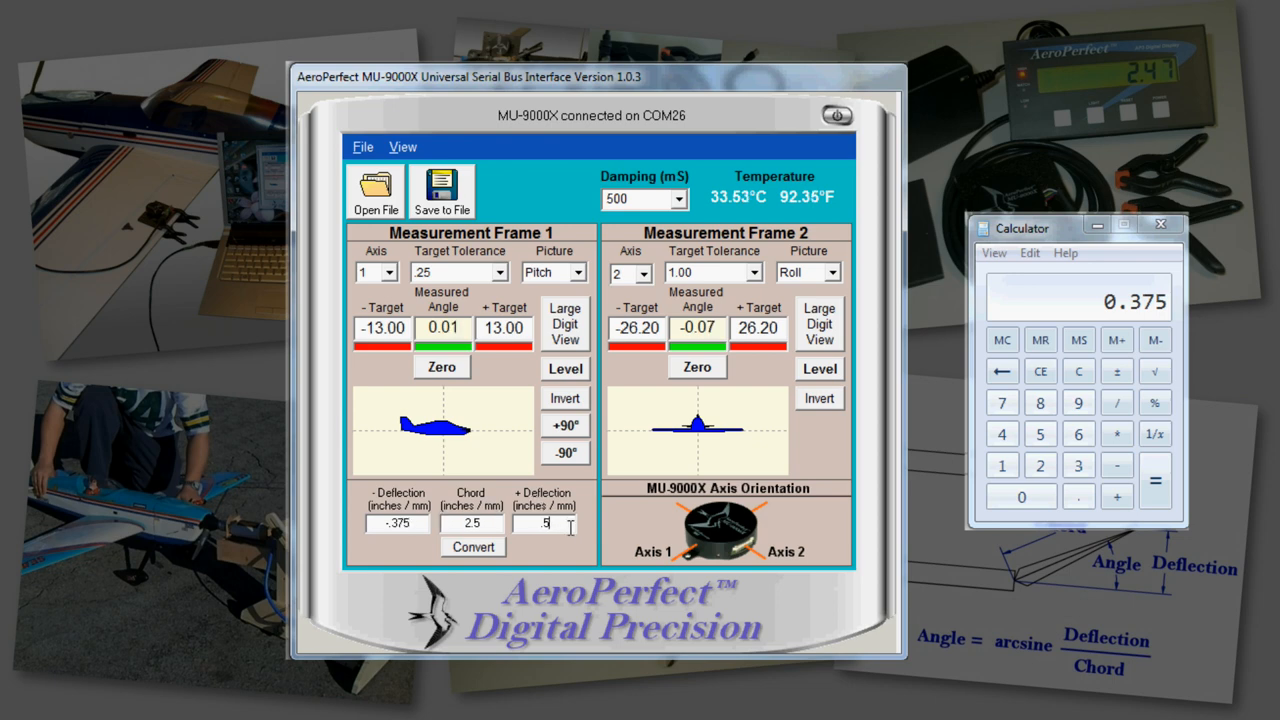
{"action": "type", "text": ".375"}
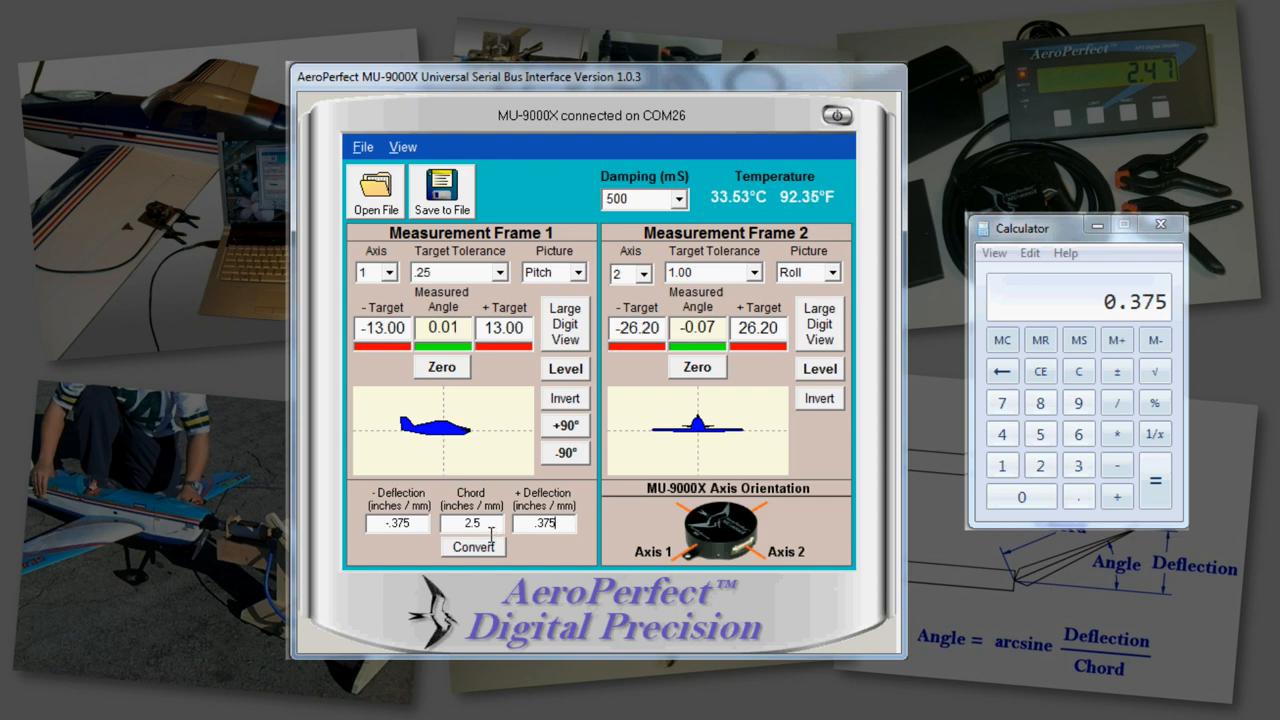
{"action": "left_click", "coordinate": [472, 547]}
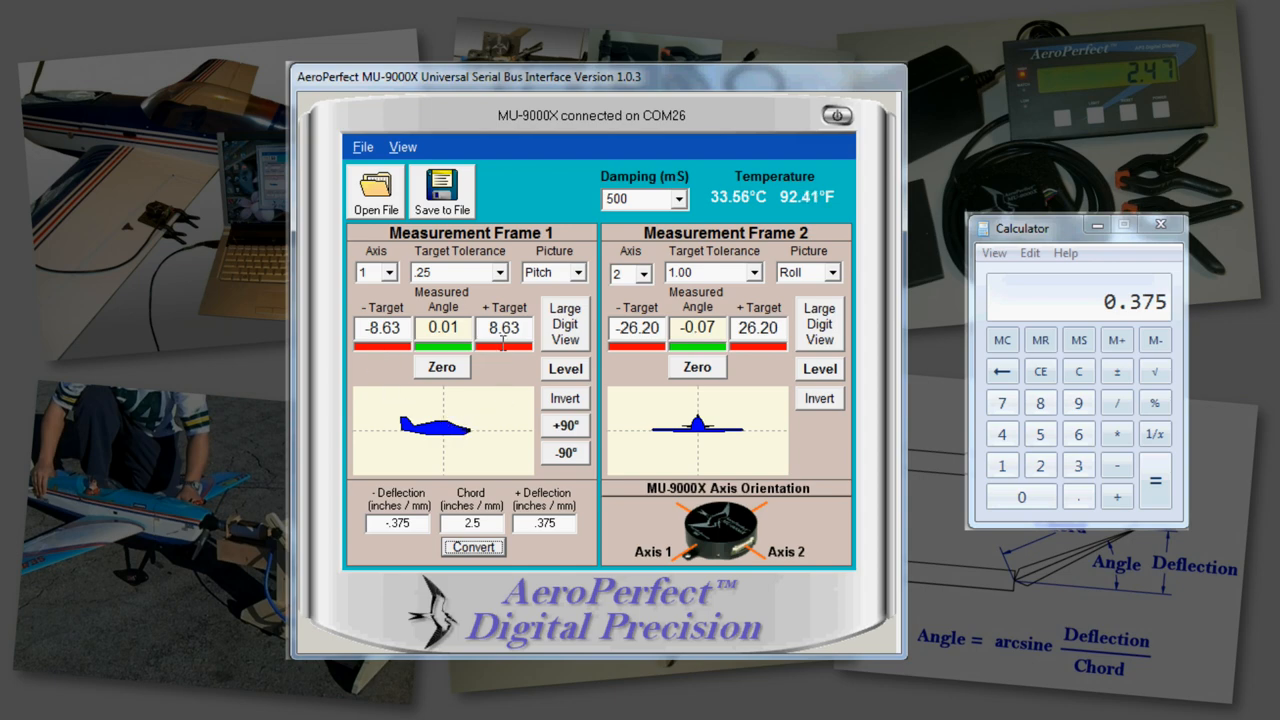
{"action": "mouse_move", "coordinate": [775, 608]}
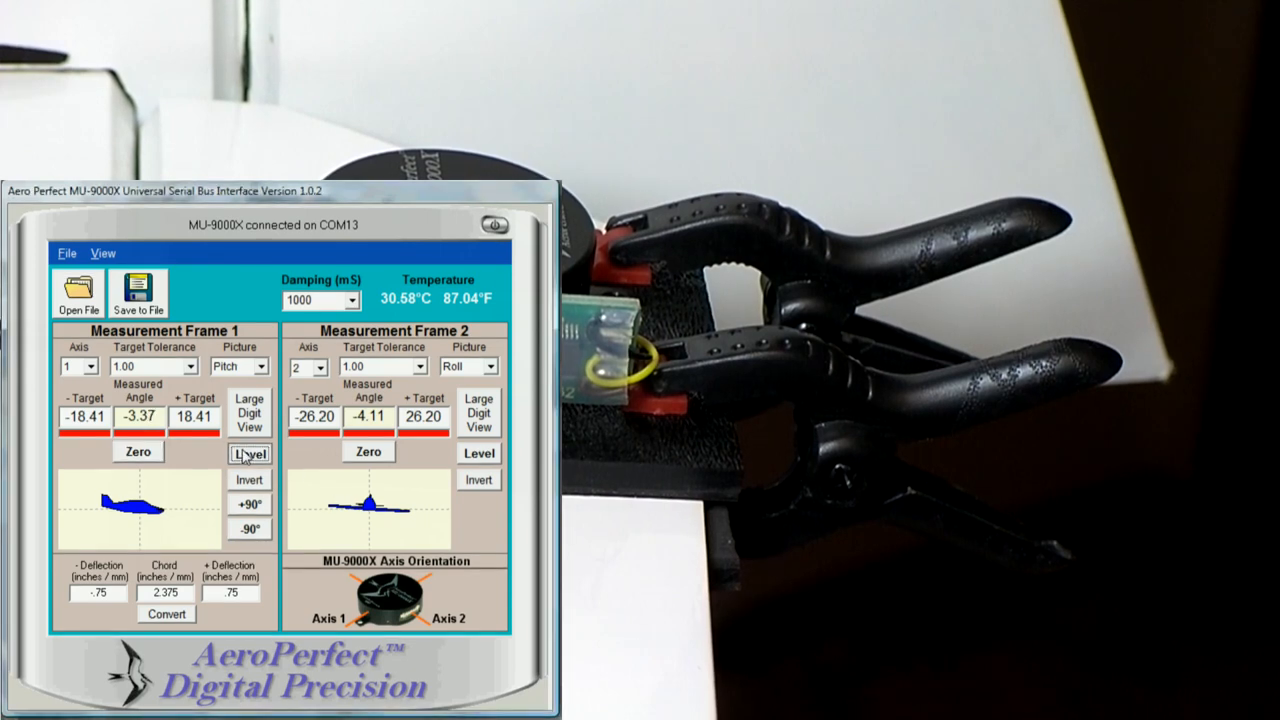
{"action": "left_click", "coordinate": [249, 453]}
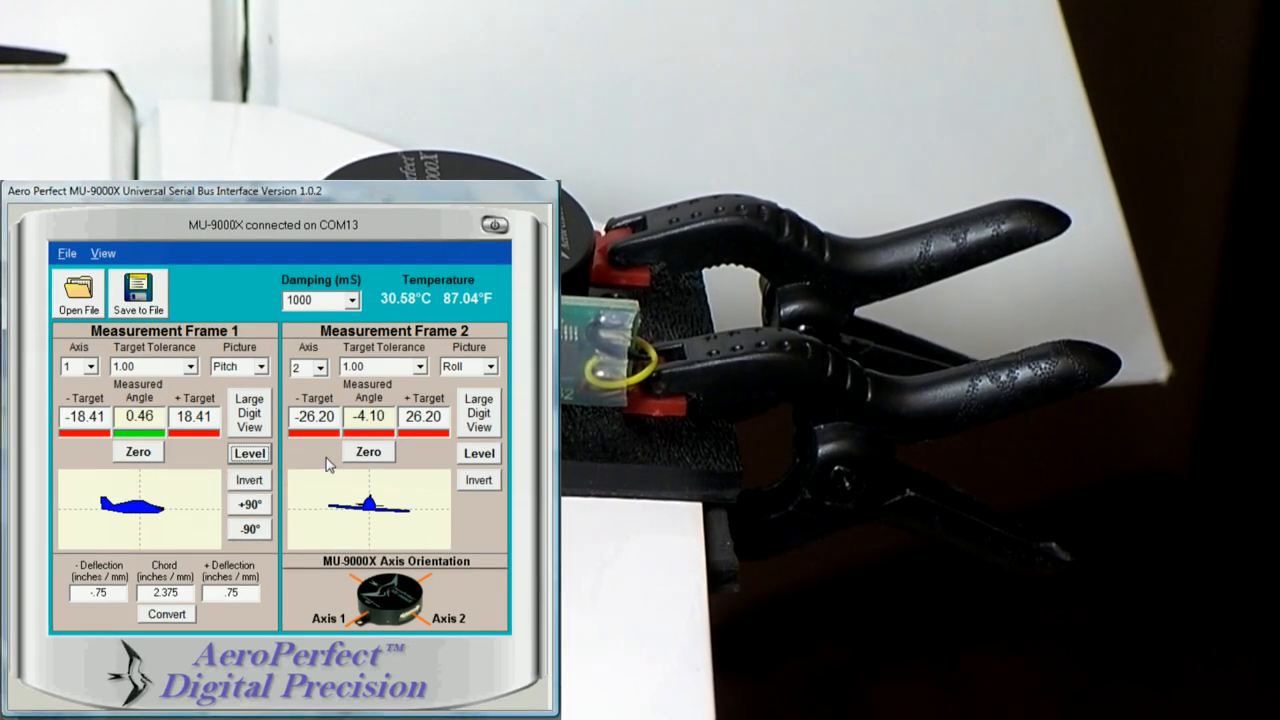
{"action": "mouse_move", "coordinate": [368, 451]}
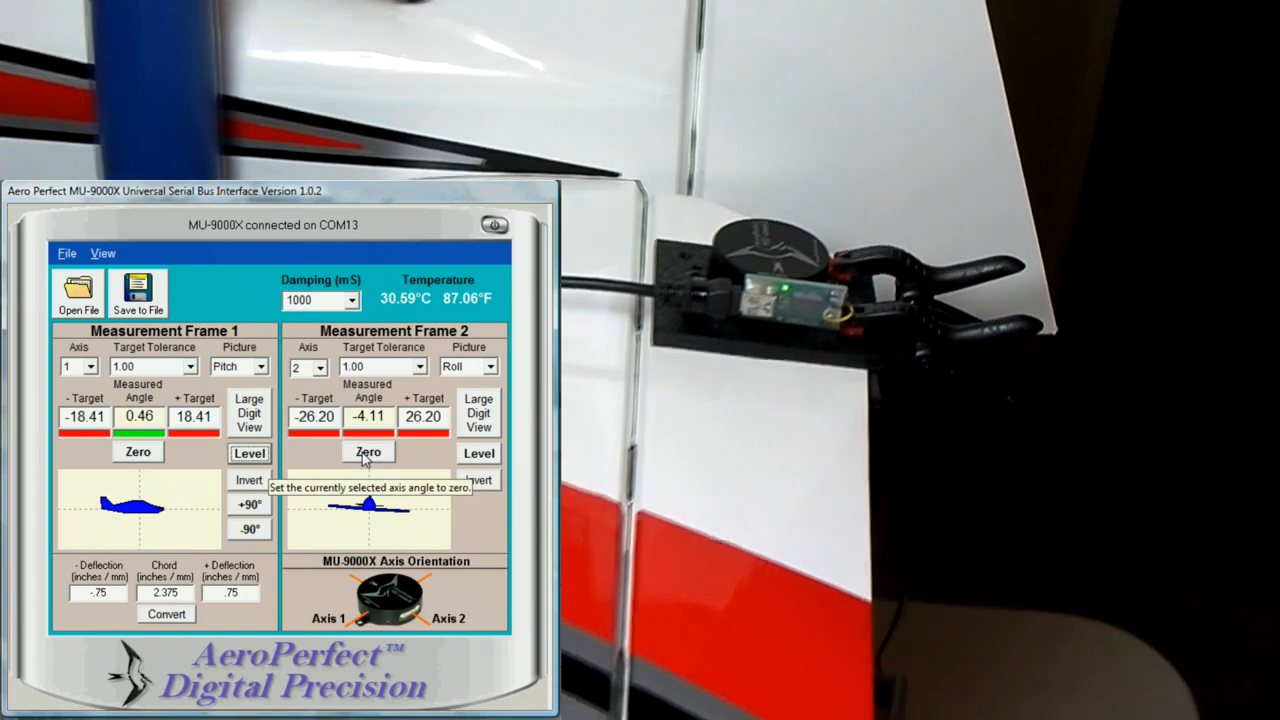
{"action": "left_click", "coordinate": [367, 451]}
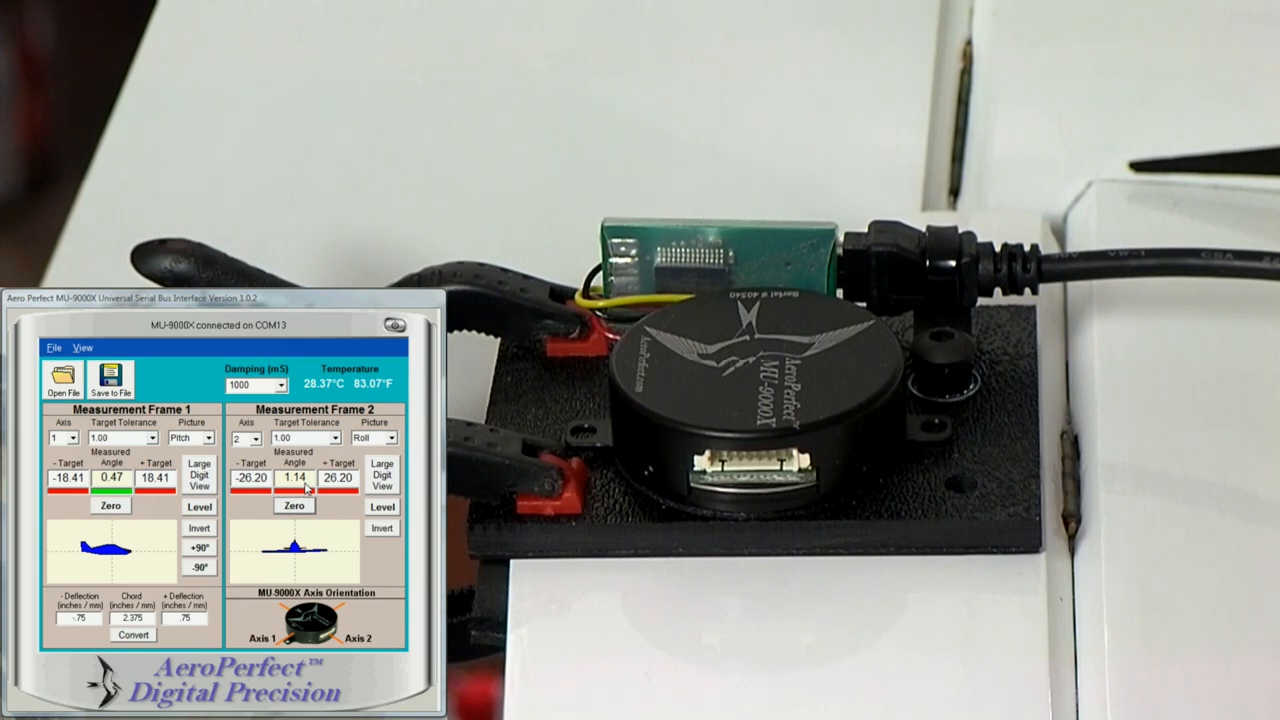
{"action": "left_click", "coordinate": [199, 480]}
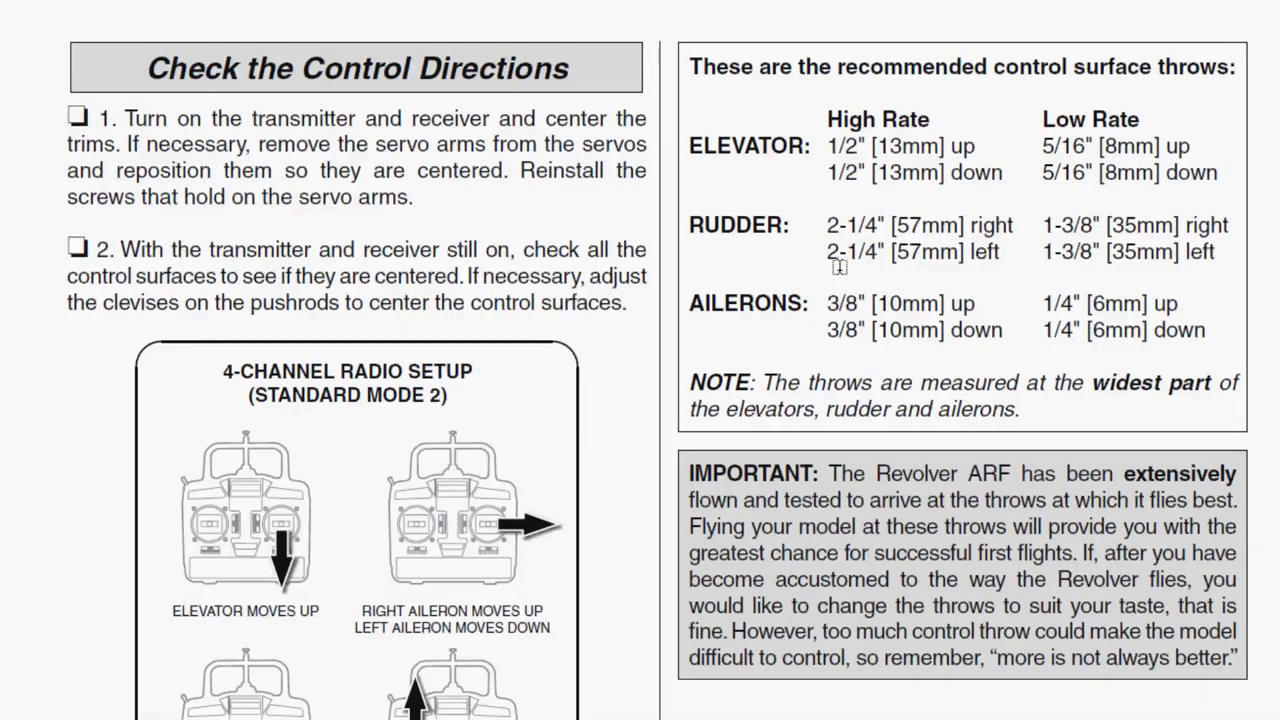
Open the model's PDF manual at the recommended control surface throws table
{"action": "double_click", "coordinate": [860, 225]}
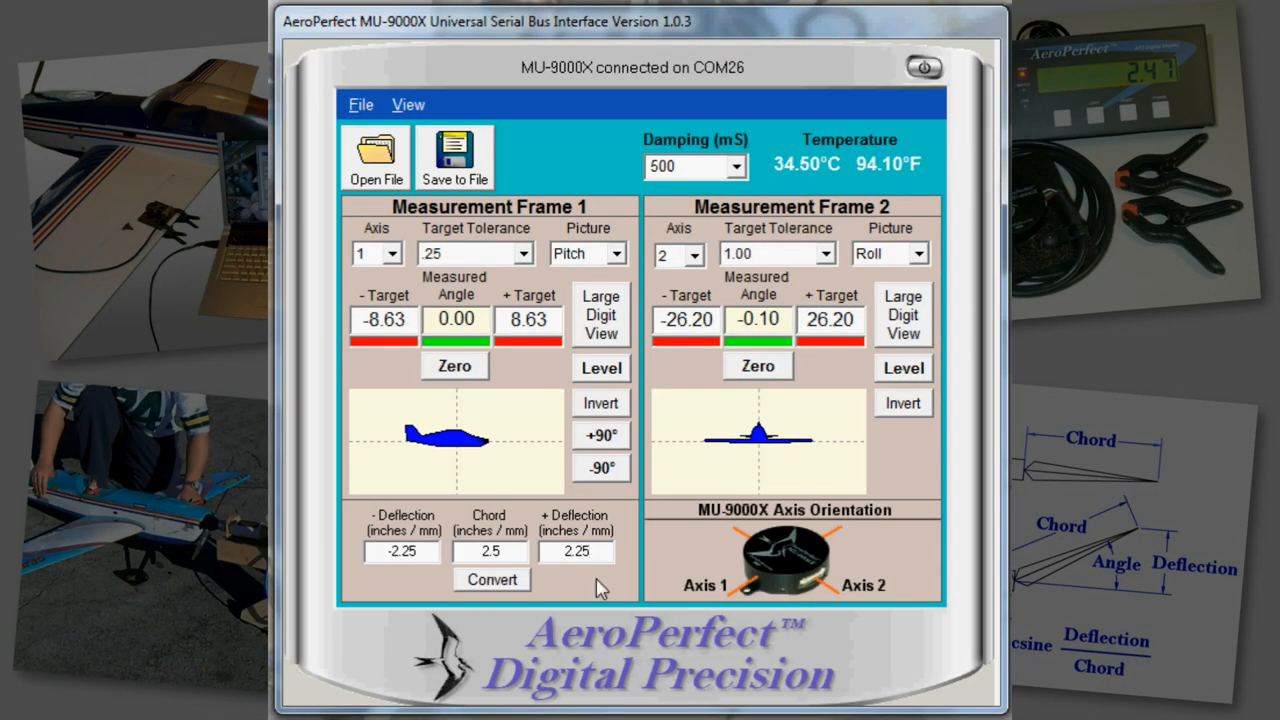
Convert Frame 1 using a 5.625-inch chord, then set targets to -25 and +25
{"action": "type", "text": "5.6"}
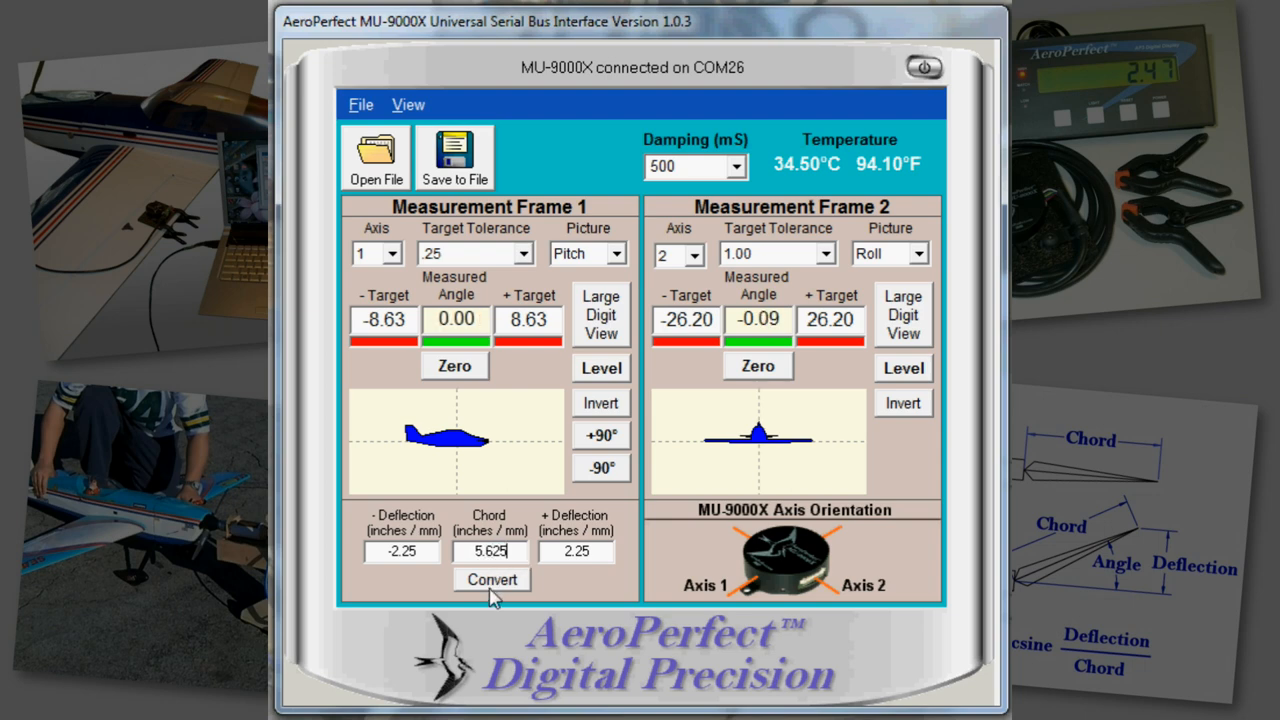
{"action": "left_click", "coordinate": [491, 579]}
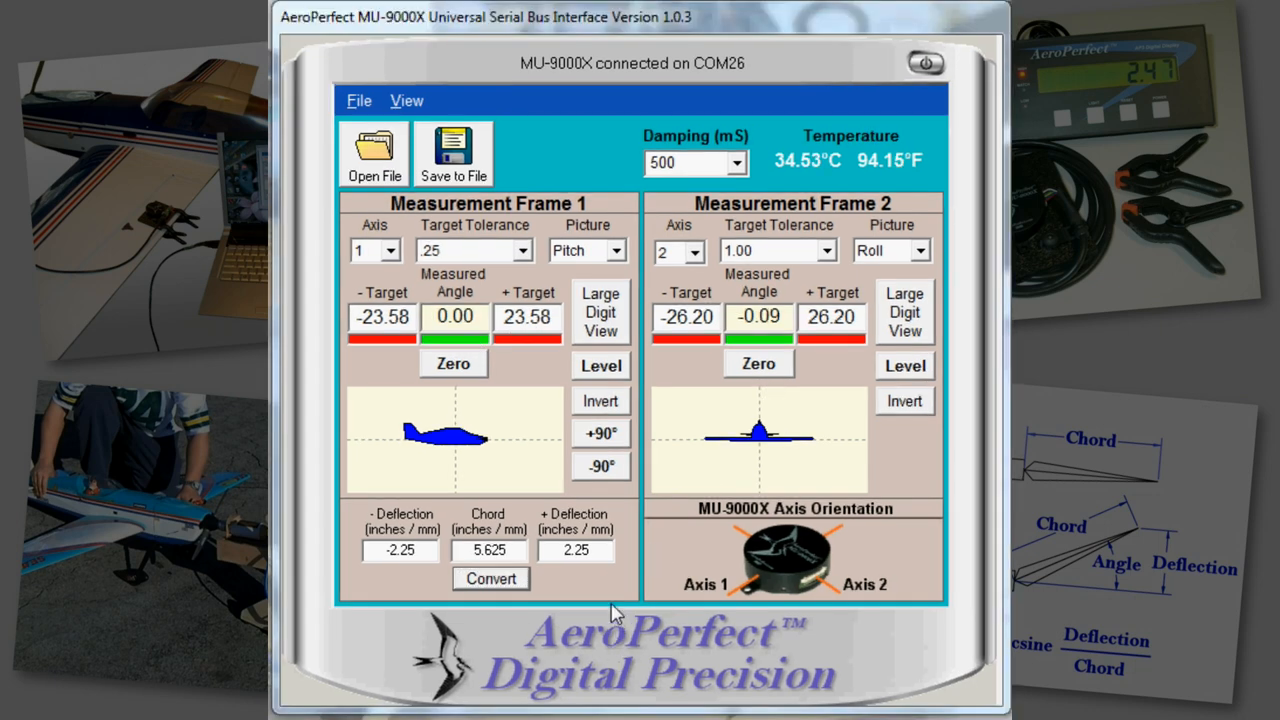
{"action": "left_click", "coordinate": [382, 316]}
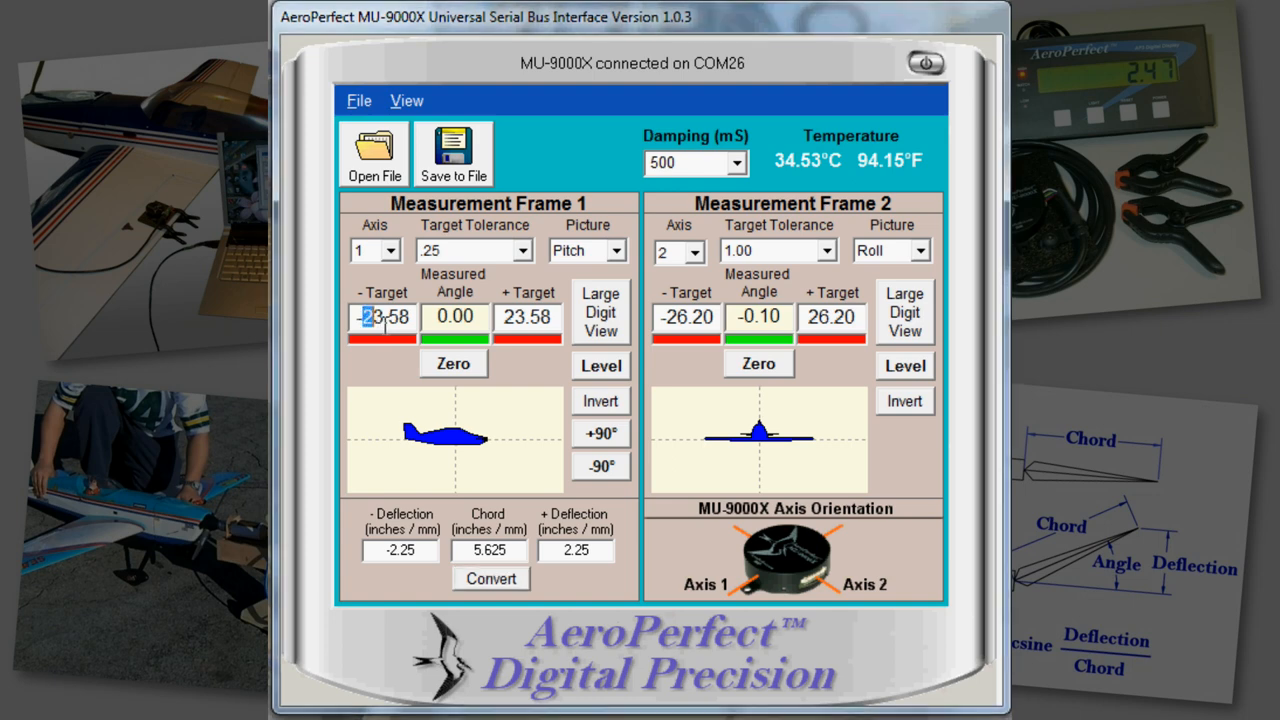
{"action": "type", "text": "-25"}
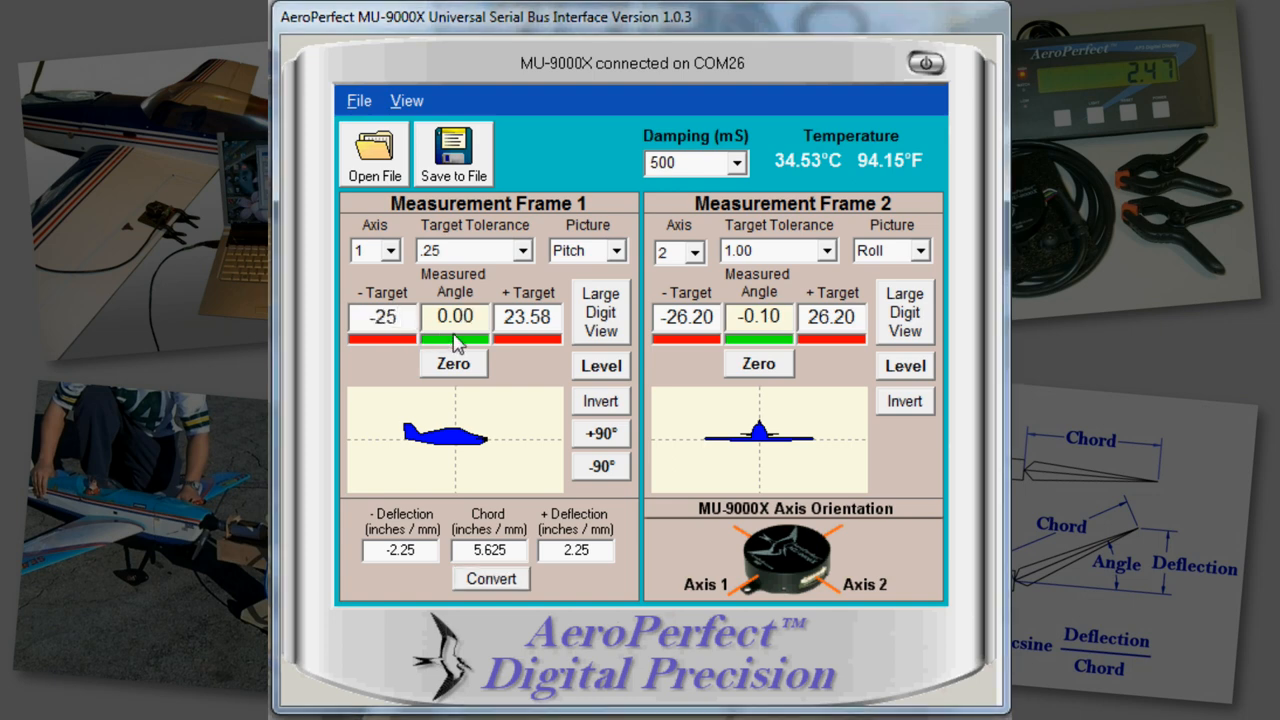
{"action": "type", "text": "2"}
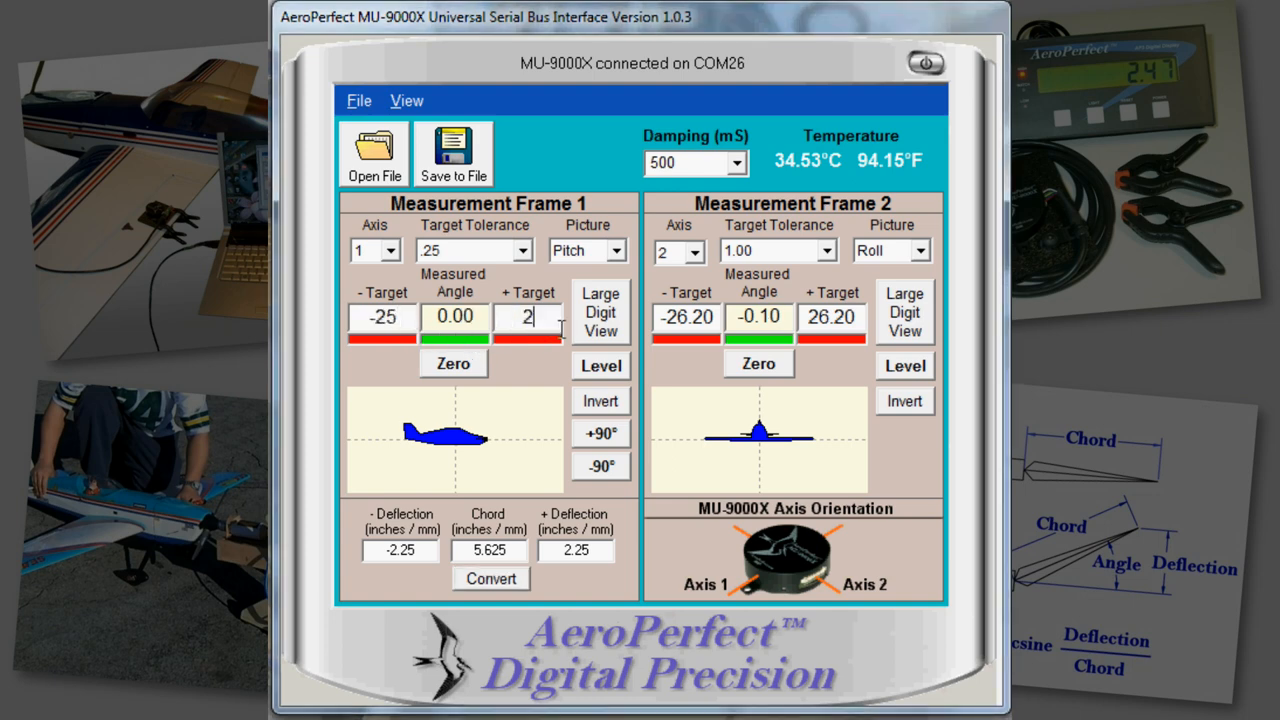
{"action": "type", "text": "5"}
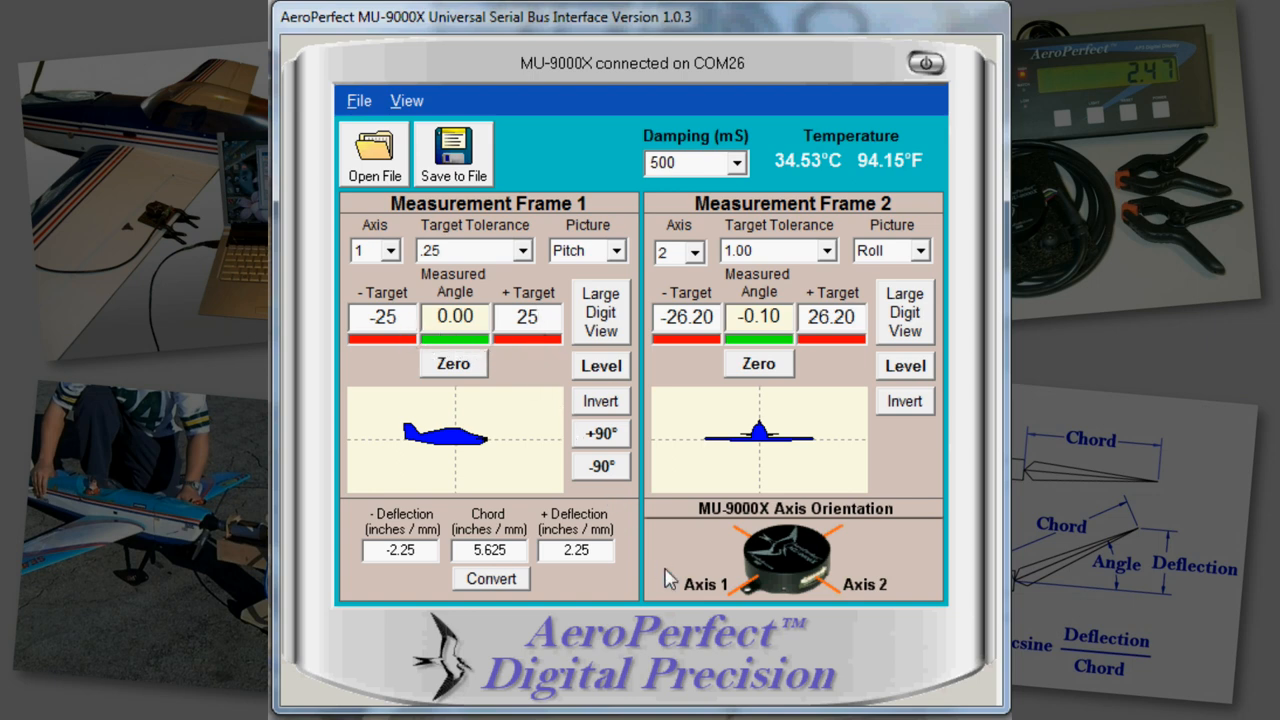
{"action": "mouse_move", "coordinate": [680, 588]}
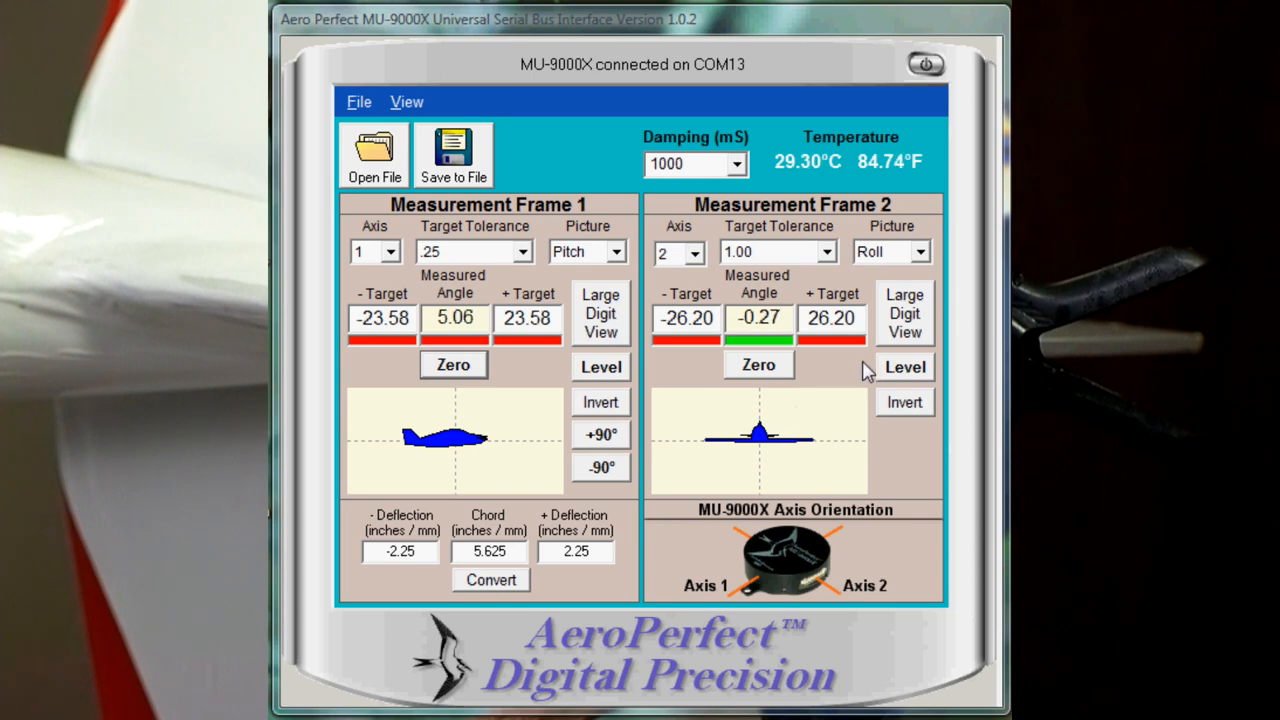
{"action": "left_click", "coordinate": [904, 367]}
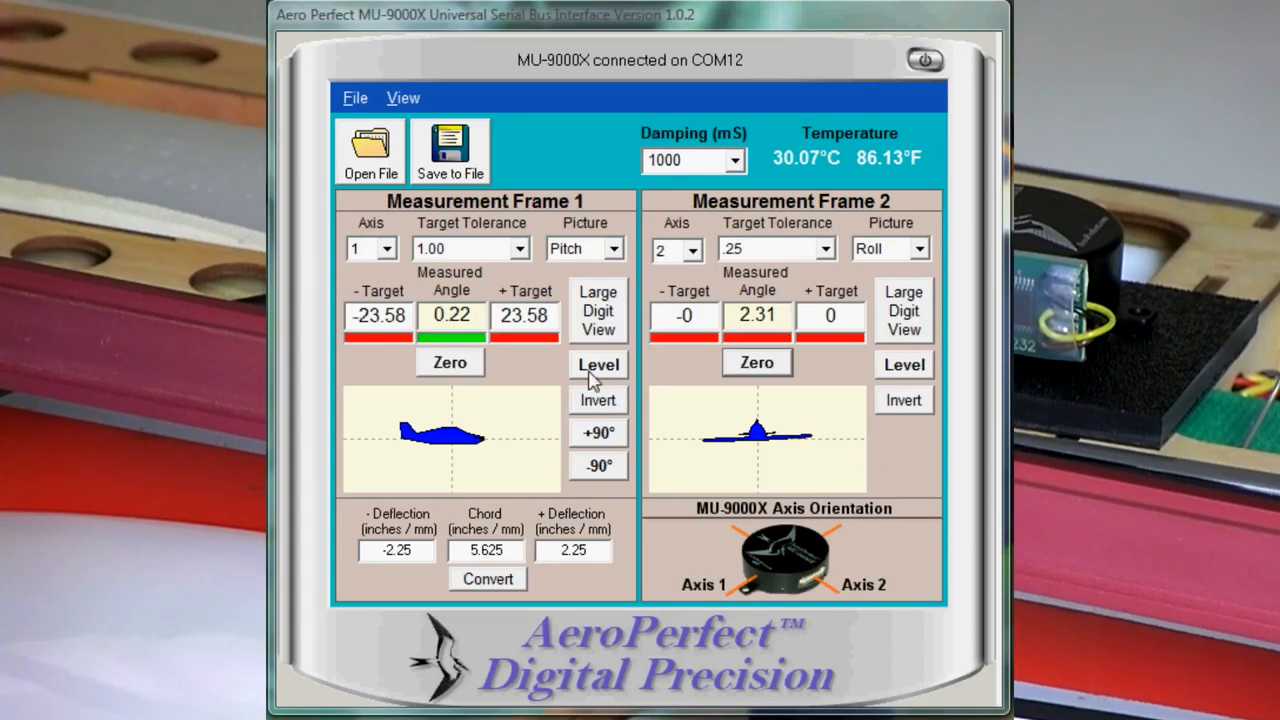
Level Frame 1, zero Frame 2, and switch to Large Digit View
{"action": "left_click", "coordinate": [598, 364]}
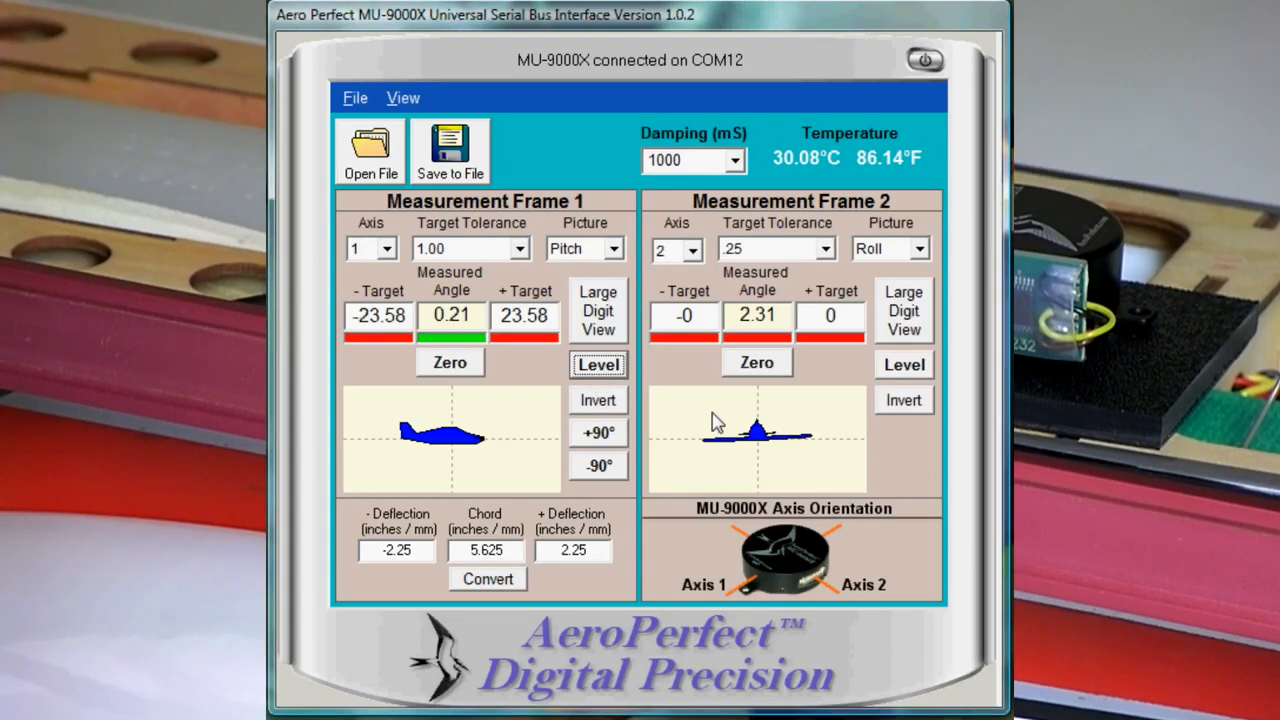
{"action": "mouse_move", "coordinate": [903, 400]}
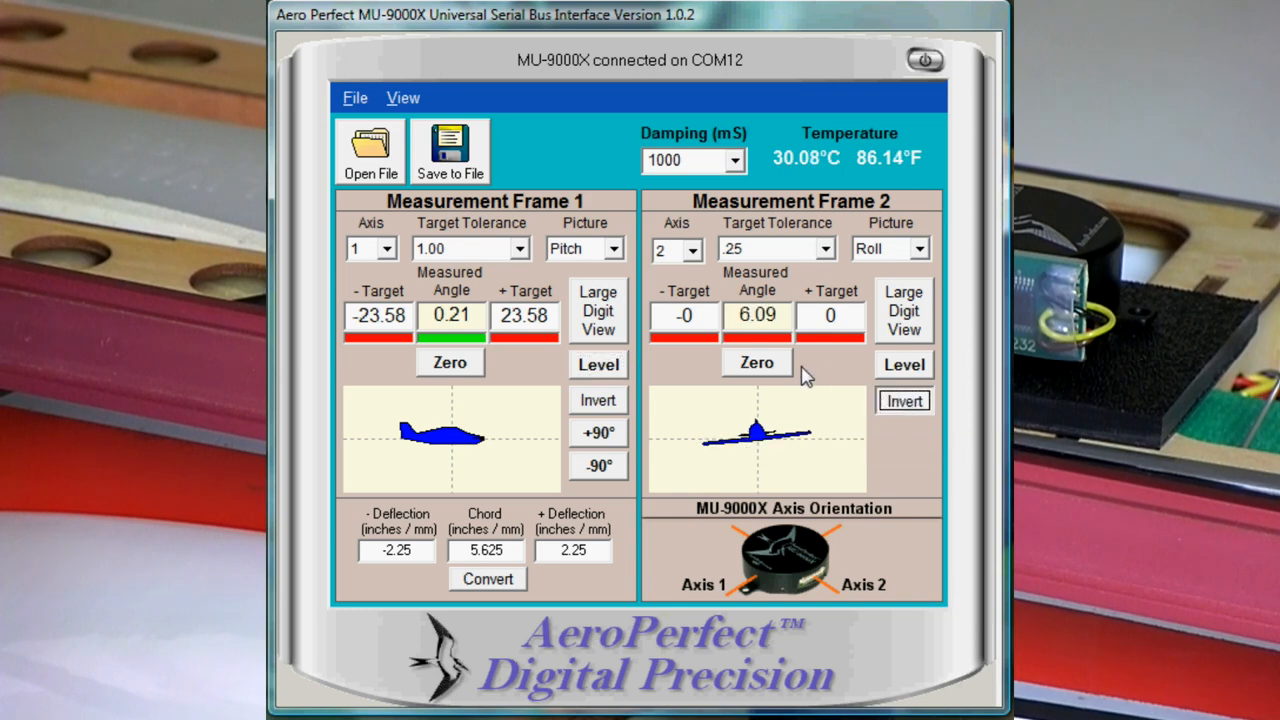
{"action": "left_click", "coordinate": [757, 363]}
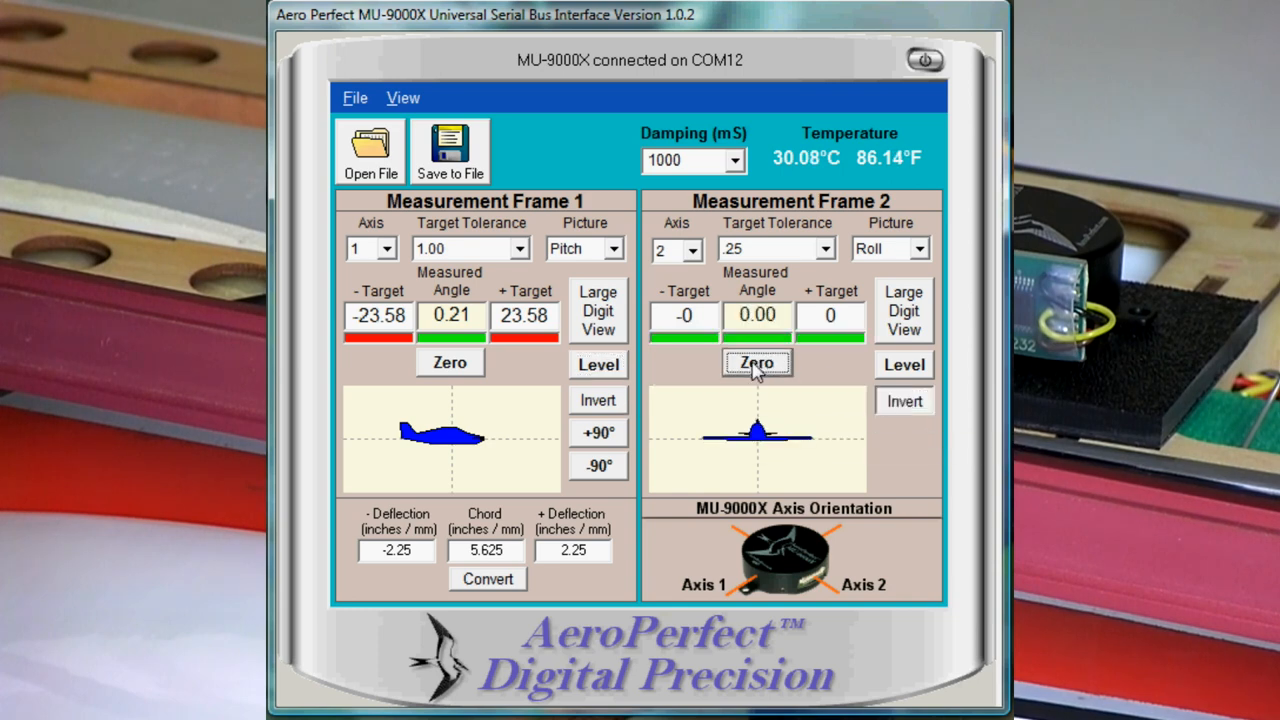
{"action": "mouse_move", "coordinate": [903, 310]}
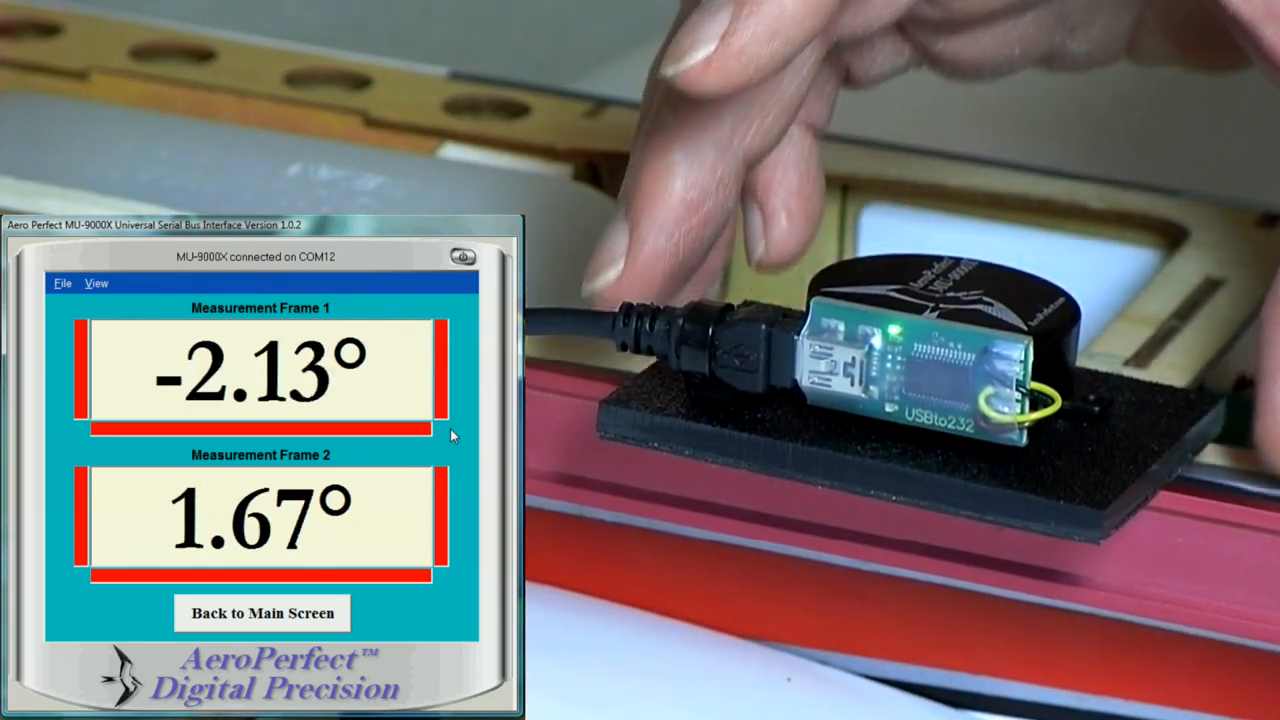
{"action": "left_click", "coordinate": [261, 613]}
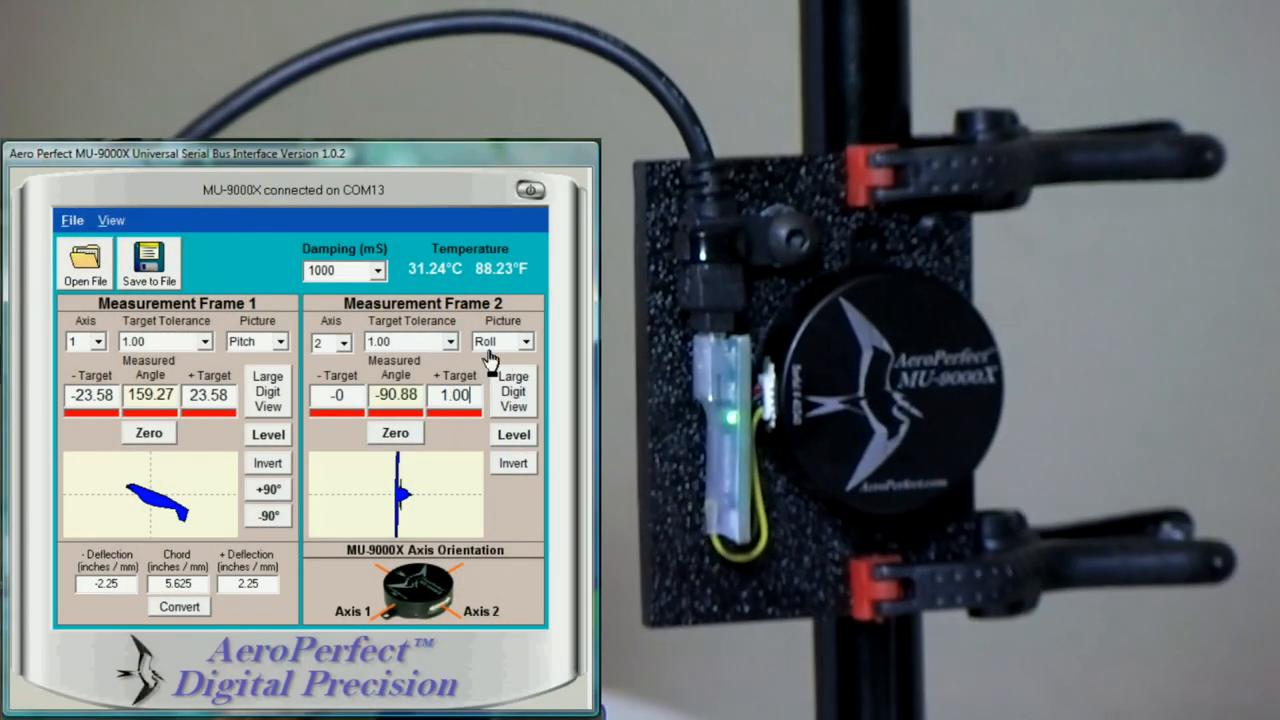
Set Frame 2 tolerance to .25, invert its angle, and zero it
{"action": "left_click", "coordinate": [450, 342]}
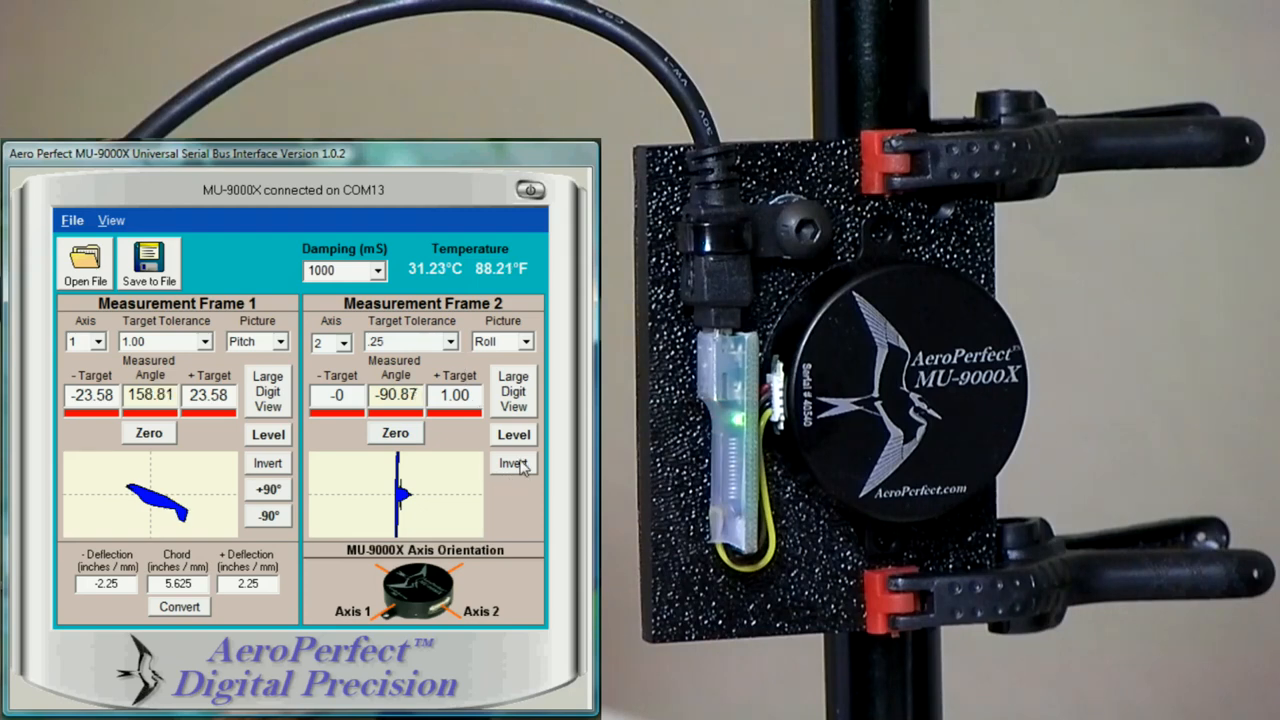
{"action": "left_click", "coordinate": [513, 463]}
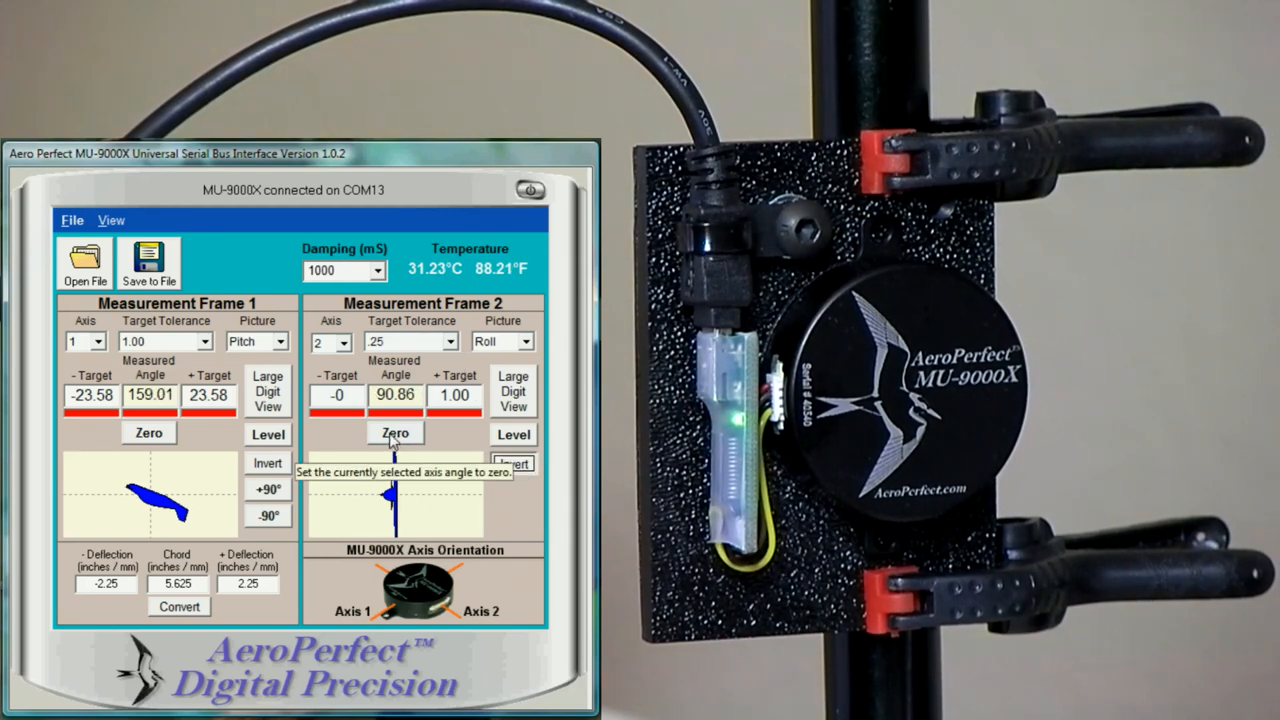
{"action": "left_click", "coordinate": [394, 433]}
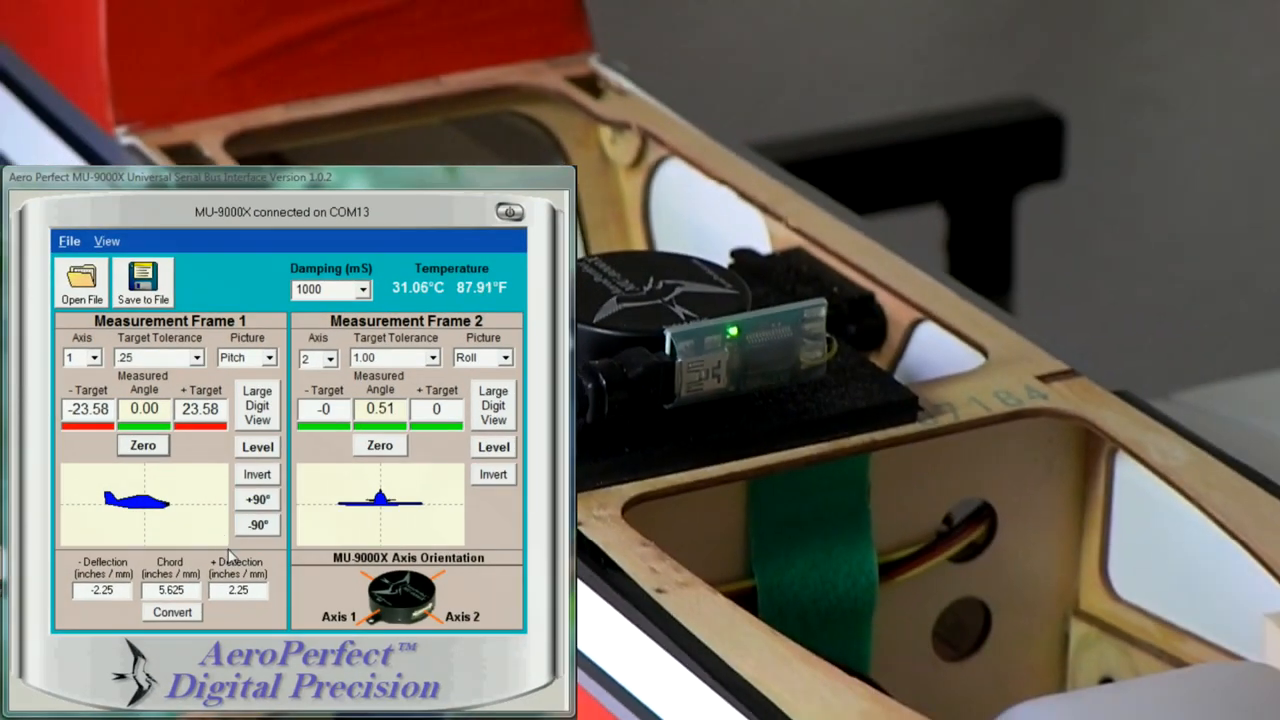
Subtract 90° from Frame 1's pitch to read the engine thrust angle
{"action": "left_click", "coordinate": [257, 525]}
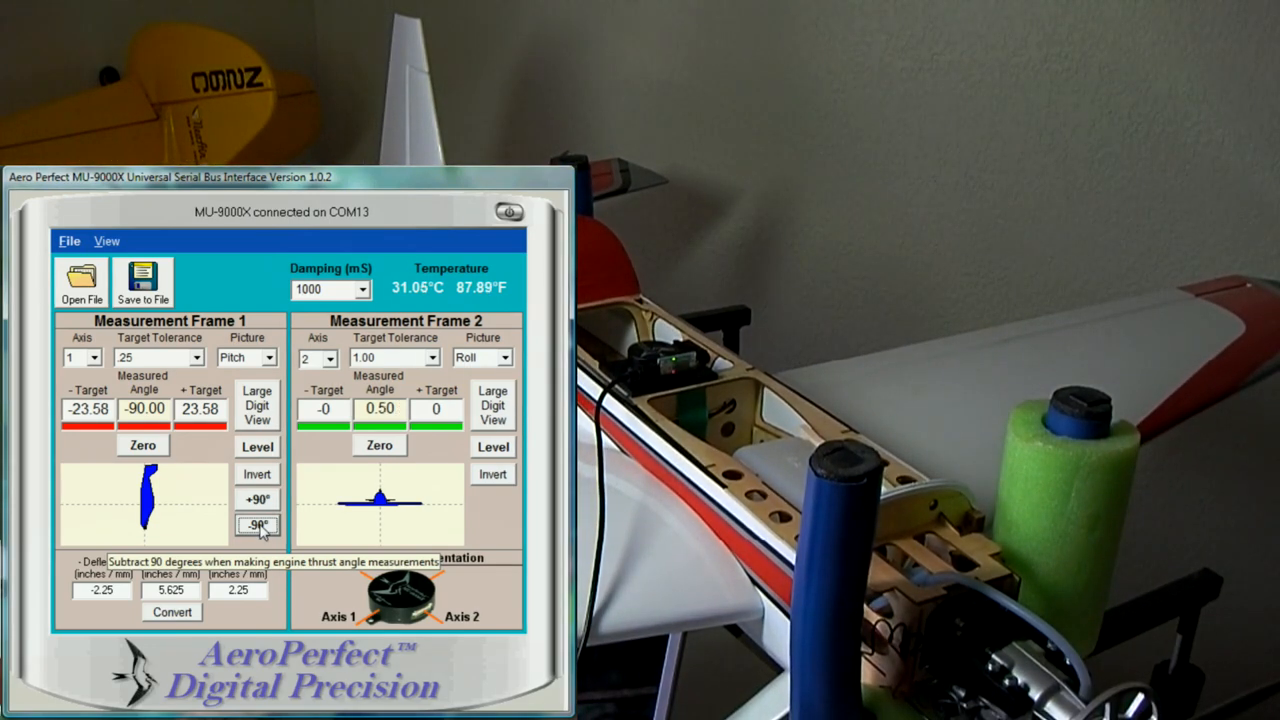
{"action": "left_click", "coordinate": [257, 405]}
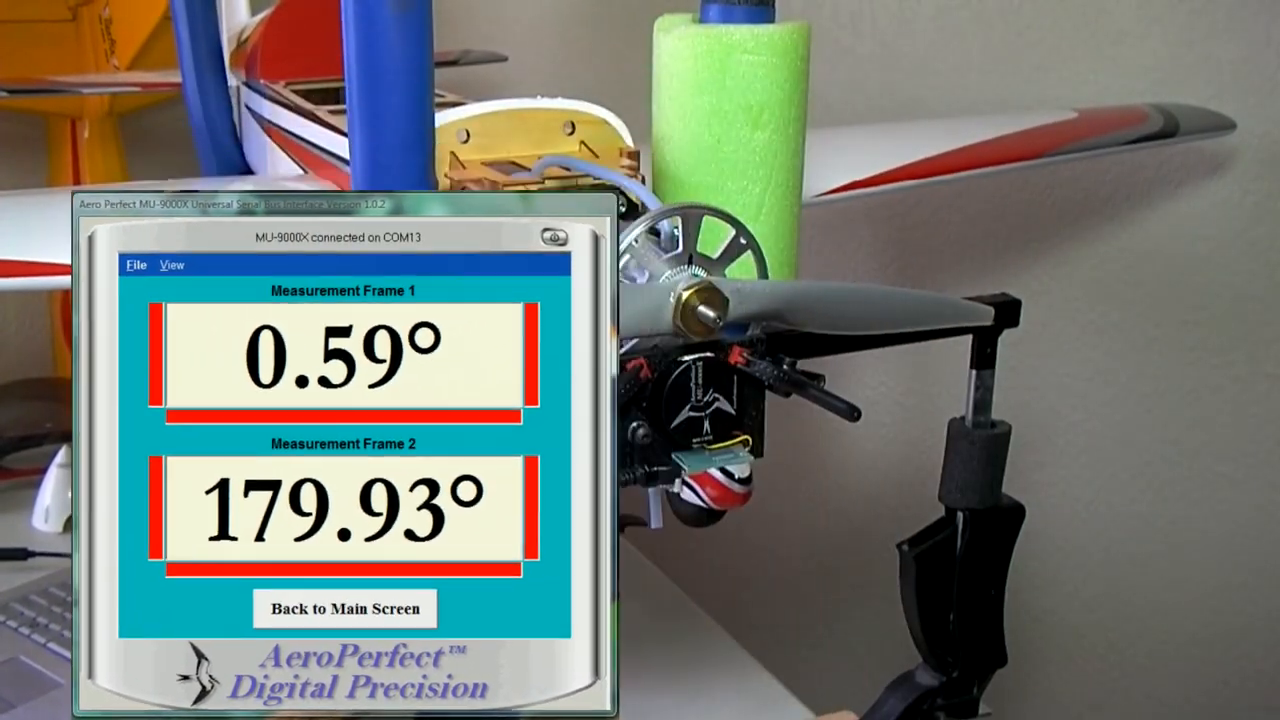